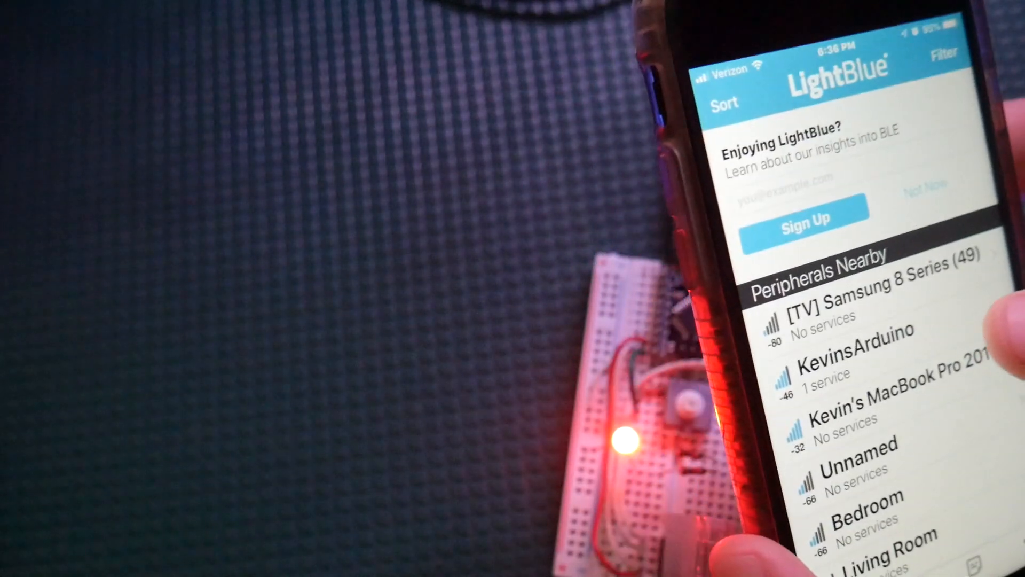
Step: Connect BlueSee to KevinsArduino, confirm service FFE0 and characteristic FFE1, then close its window
click(836, 356)
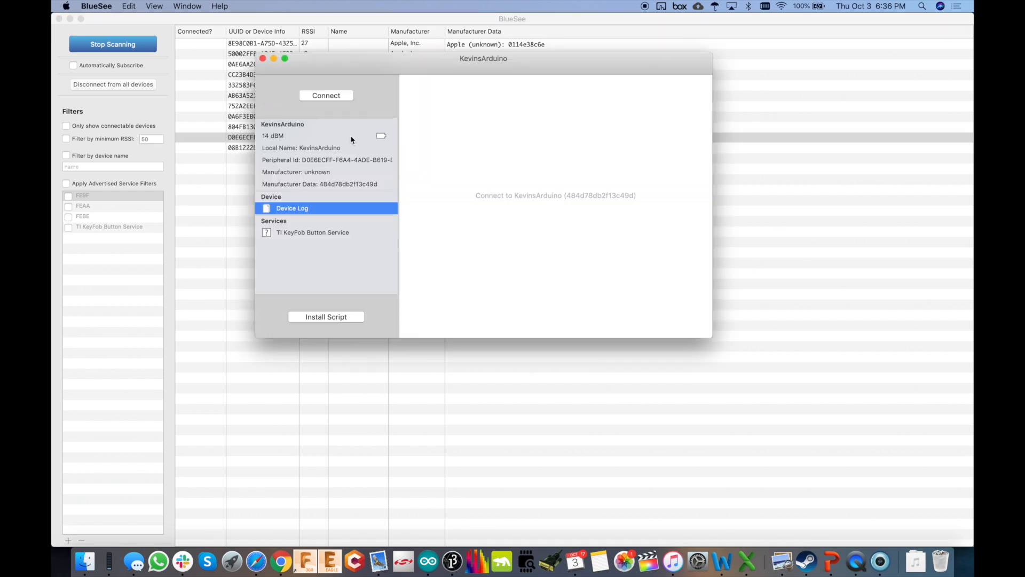
click(326, 95)
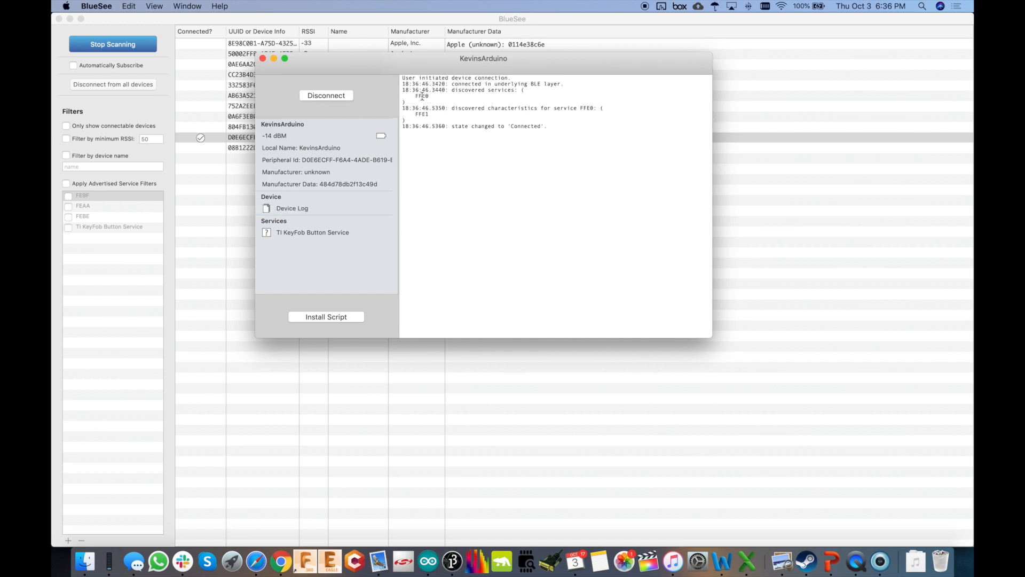
double_click(422, 96)
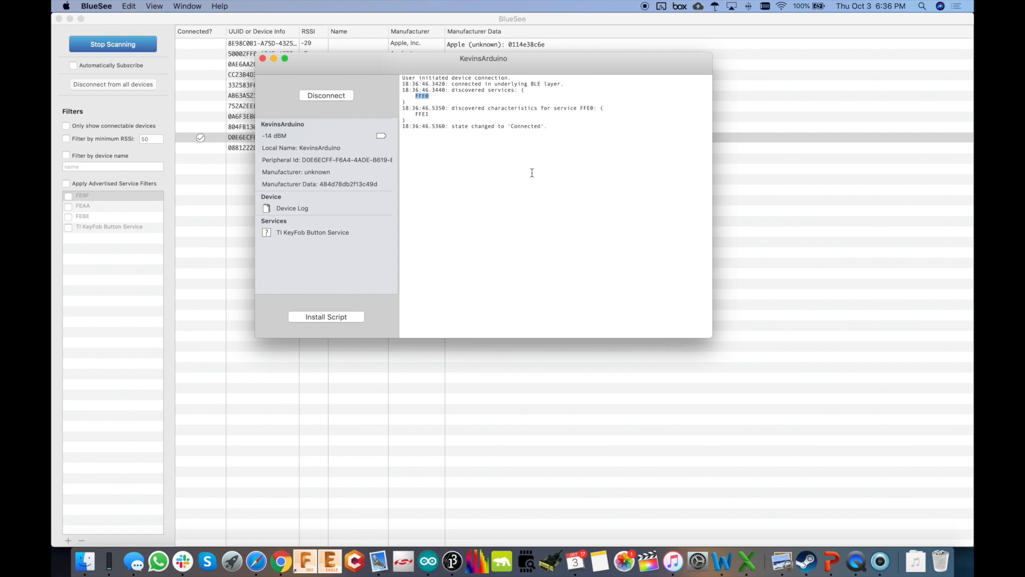
mouse_move(597, 109)
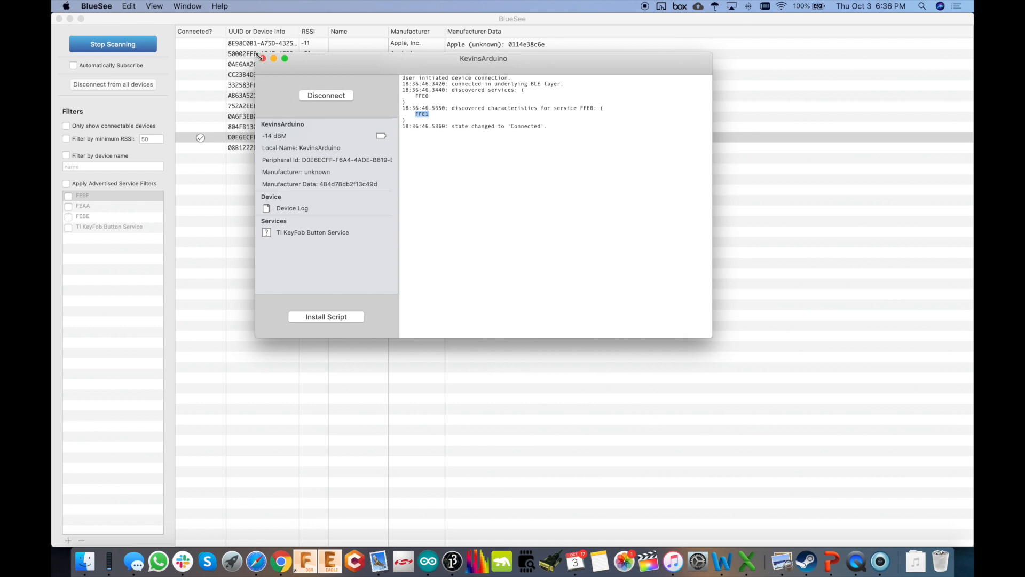
click(262, 58)
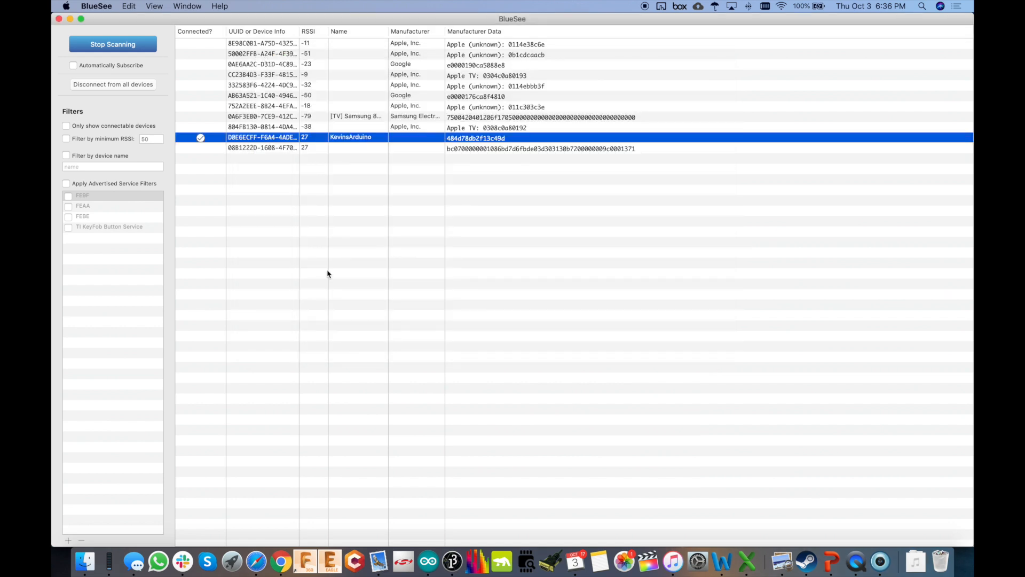
click(113, 43)
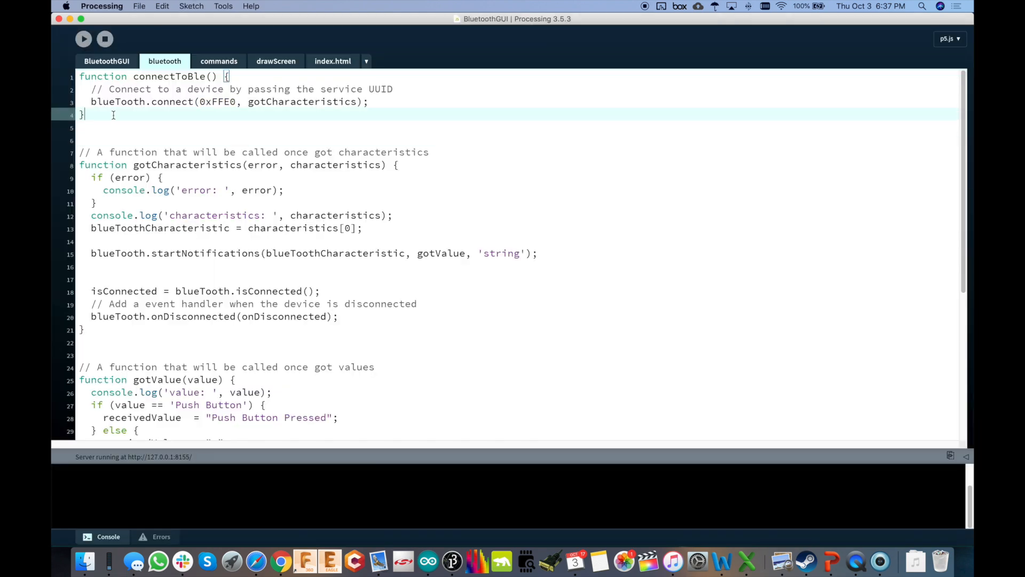
double_click(218, 101)
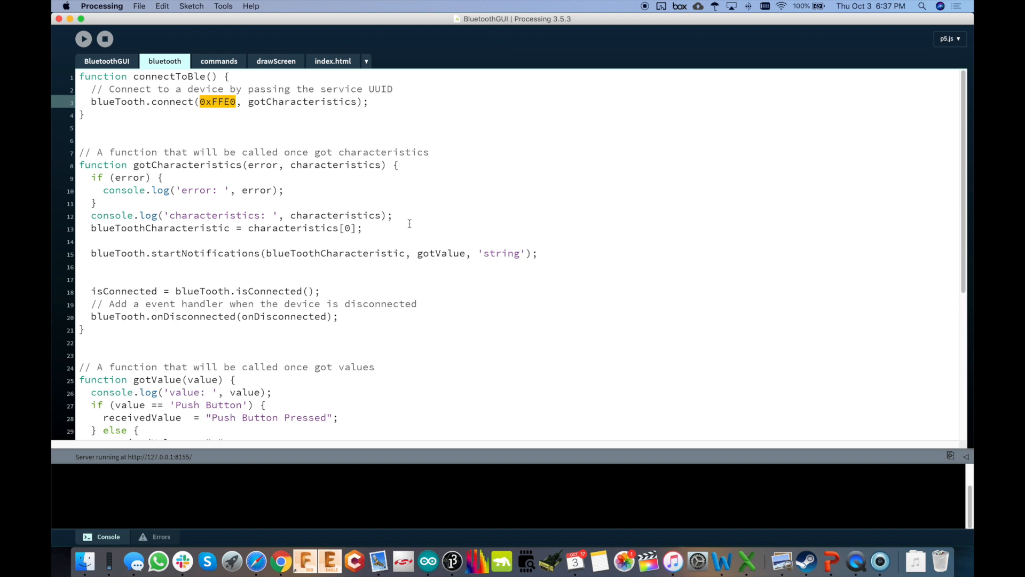
mouse_move(247, 151)
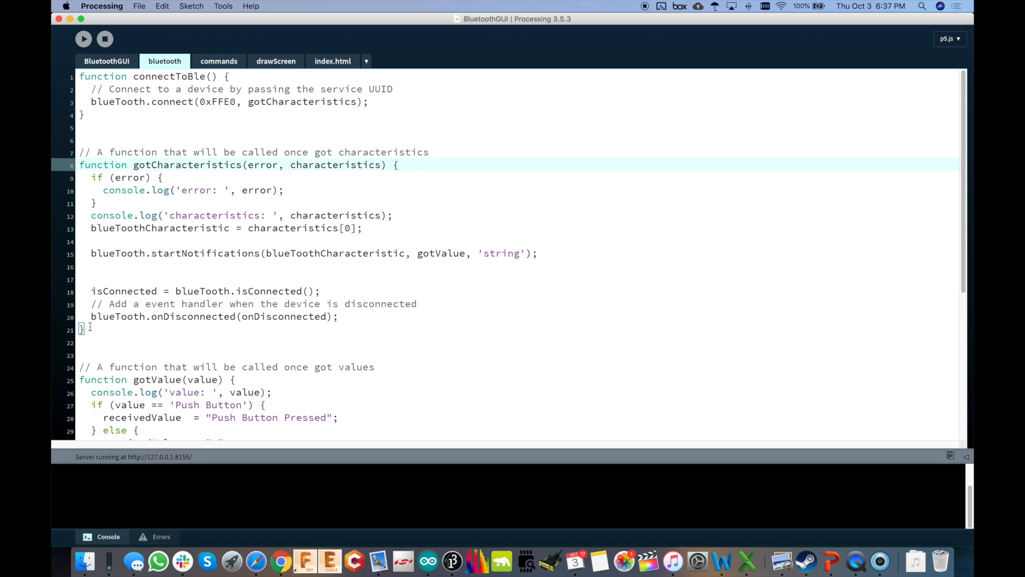
drag(79, 165, 84, 329)
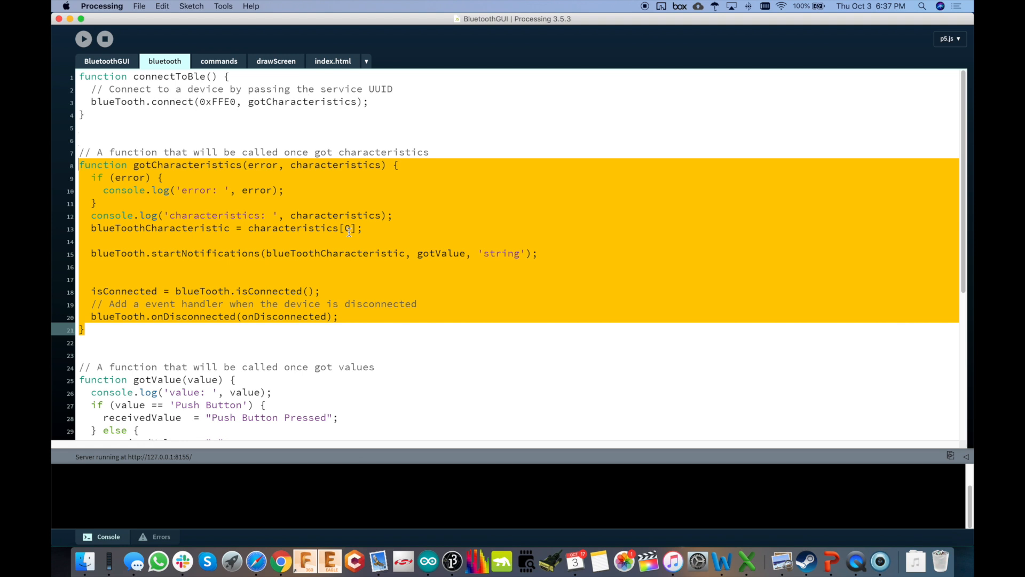
click(399, 127)
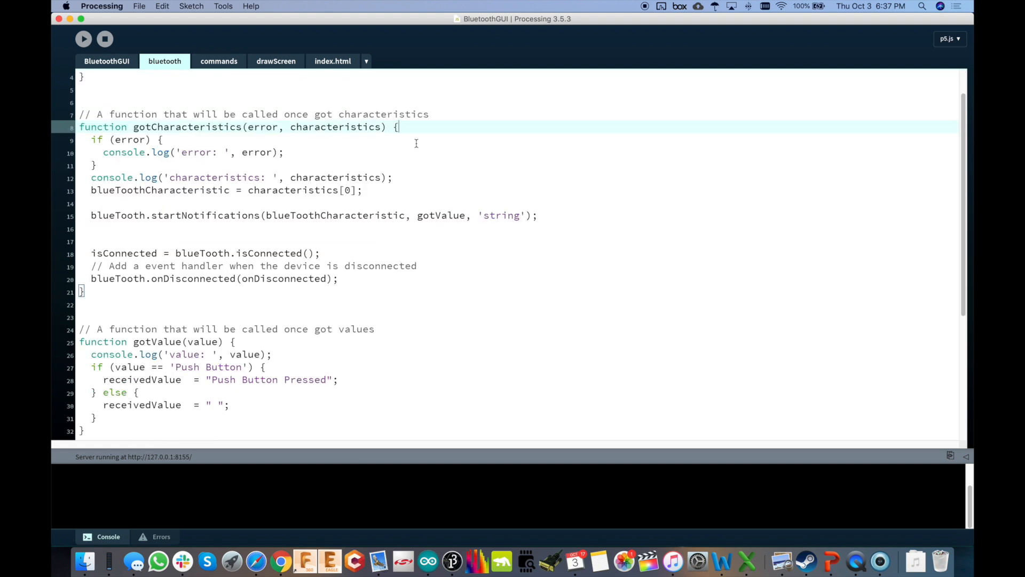
mouse_move(157, 190)
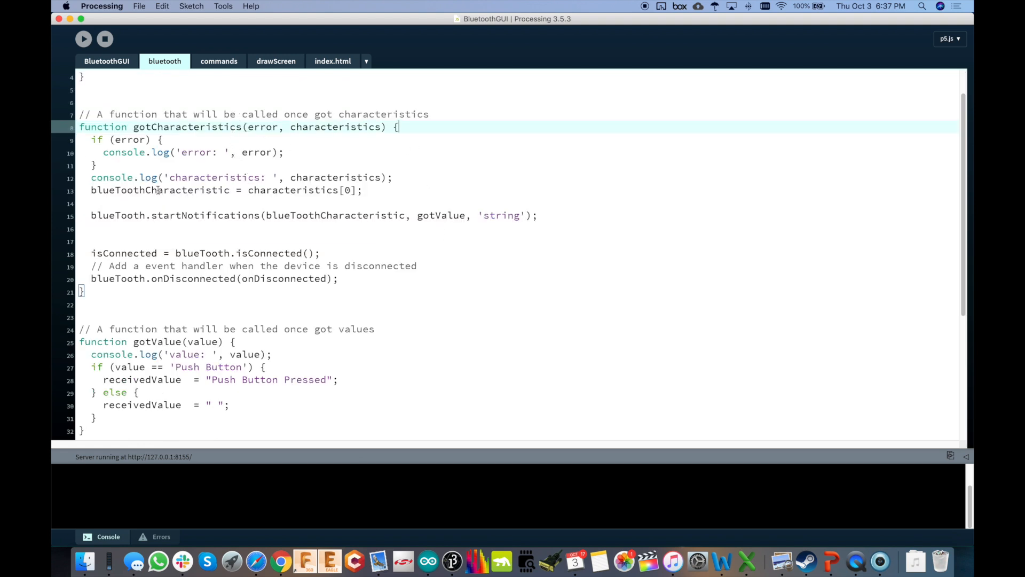
double_click(159, 190)
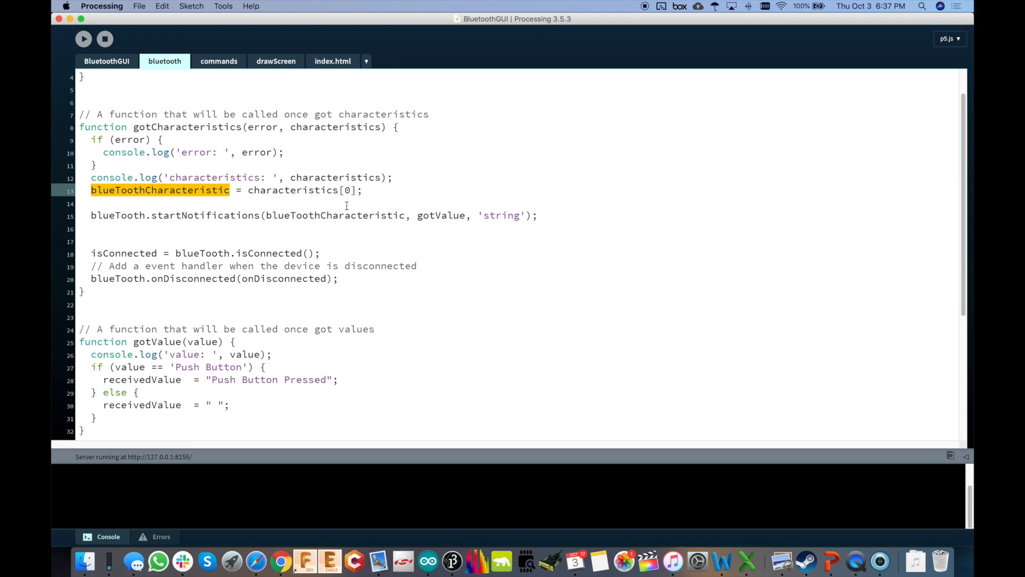
double_click(291, 190)
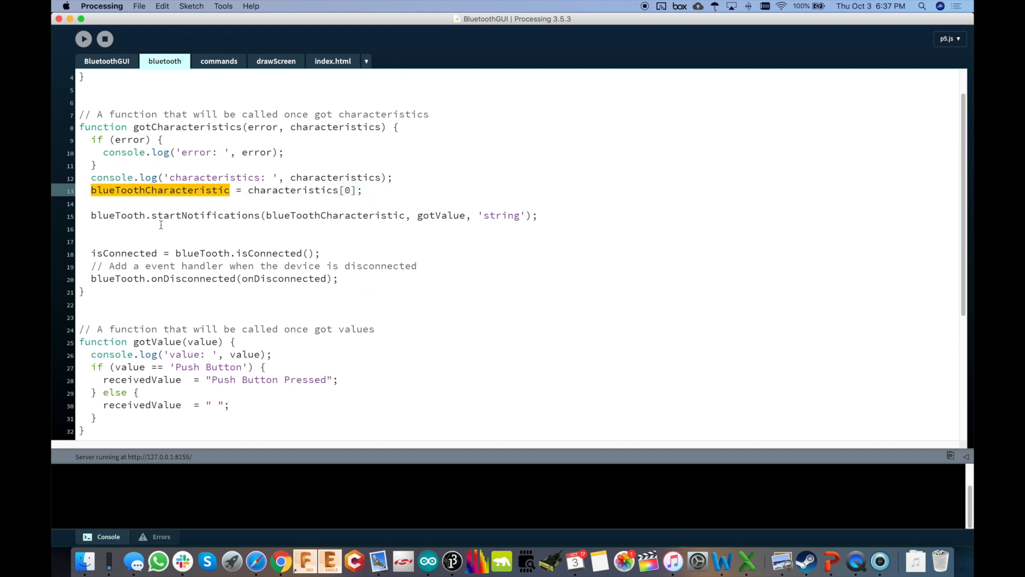
double_click(119, 215)
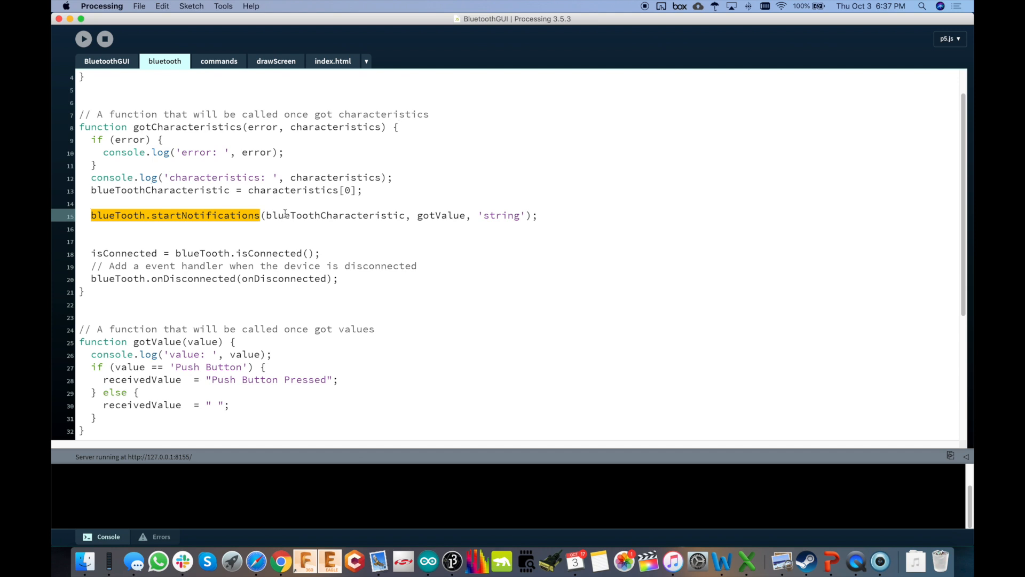
mouse_move(333, 253)
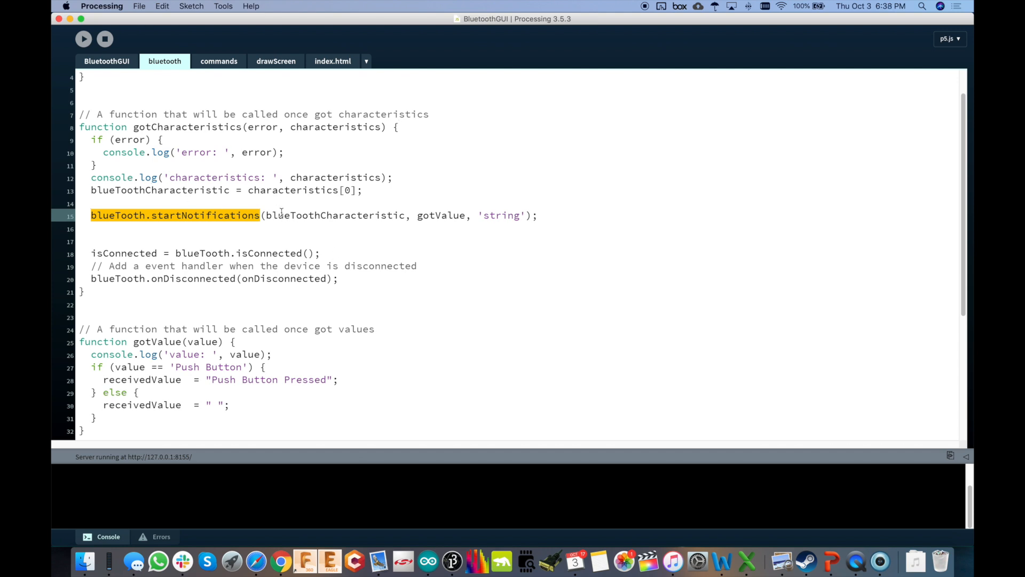
double_click(336, 215)
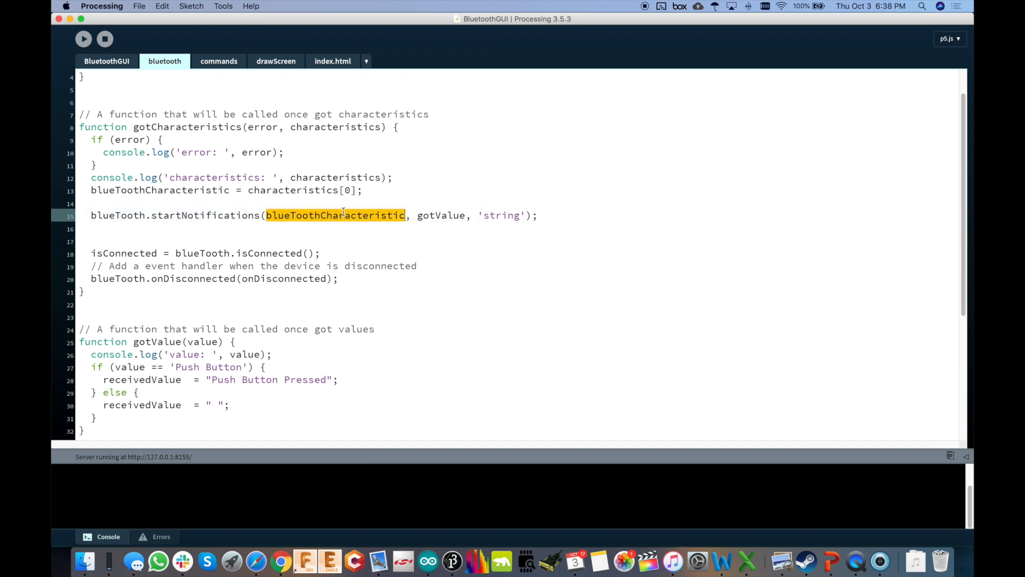
mouse_move(297, 222)
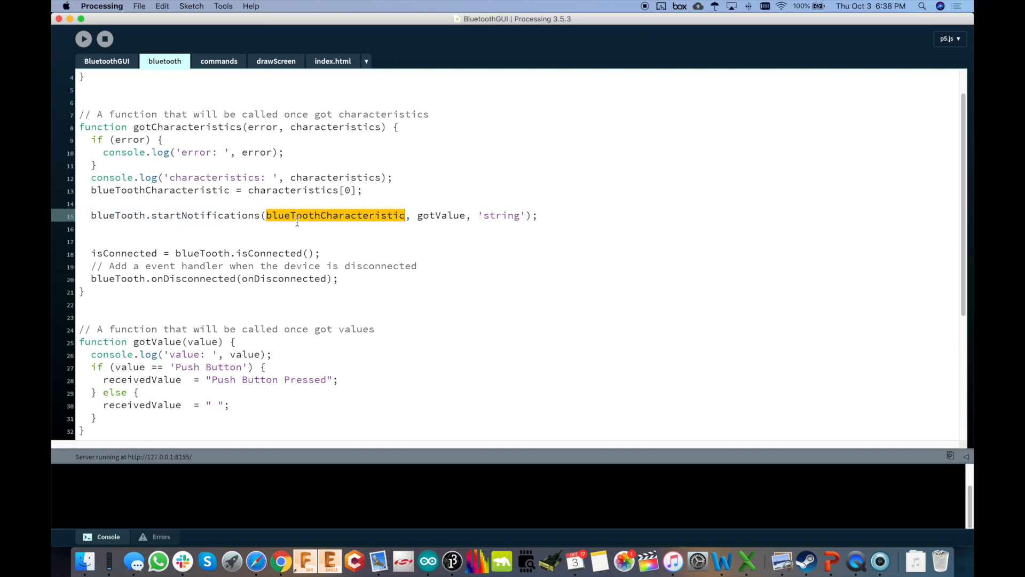
double_click(440, 215)
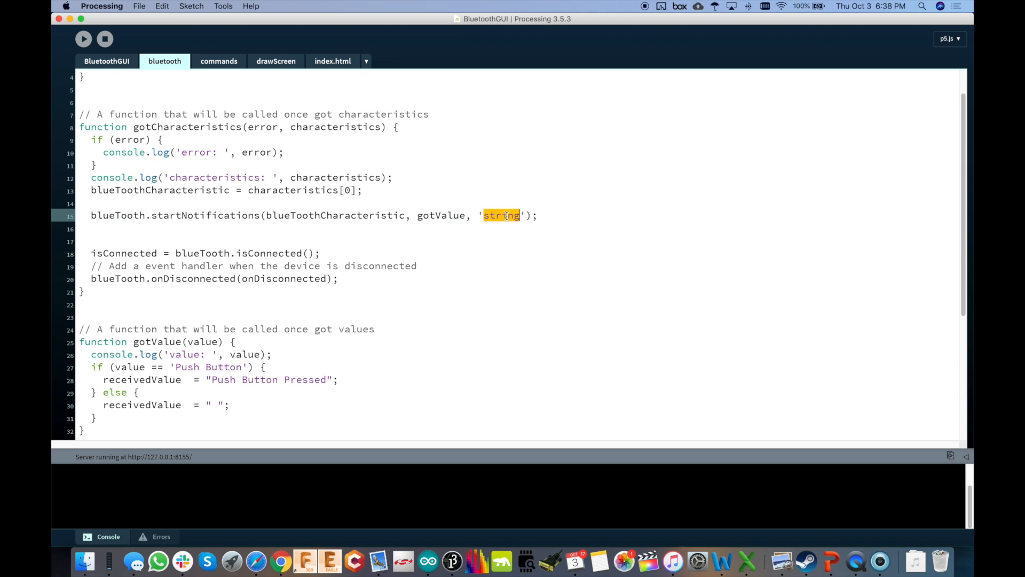
scroll(down, 3)
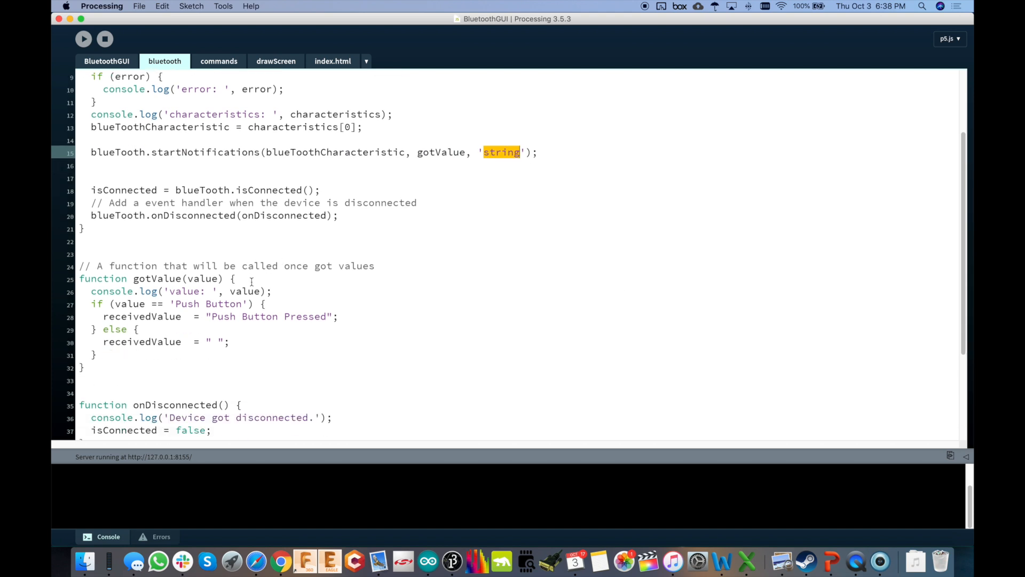
drag(91, 291, 83, 367)
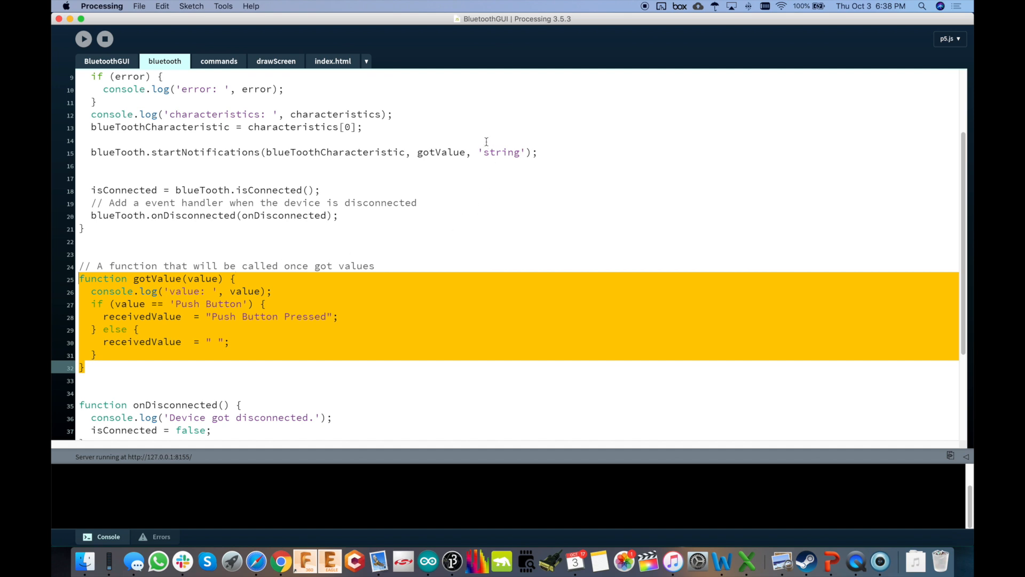
double_click(125, 190)
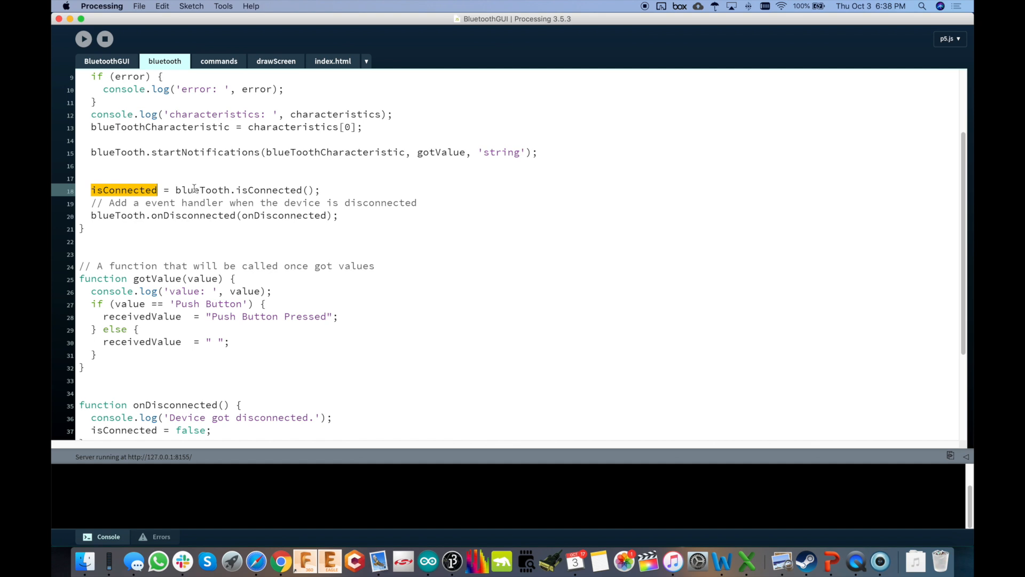
double_click(269, 190)
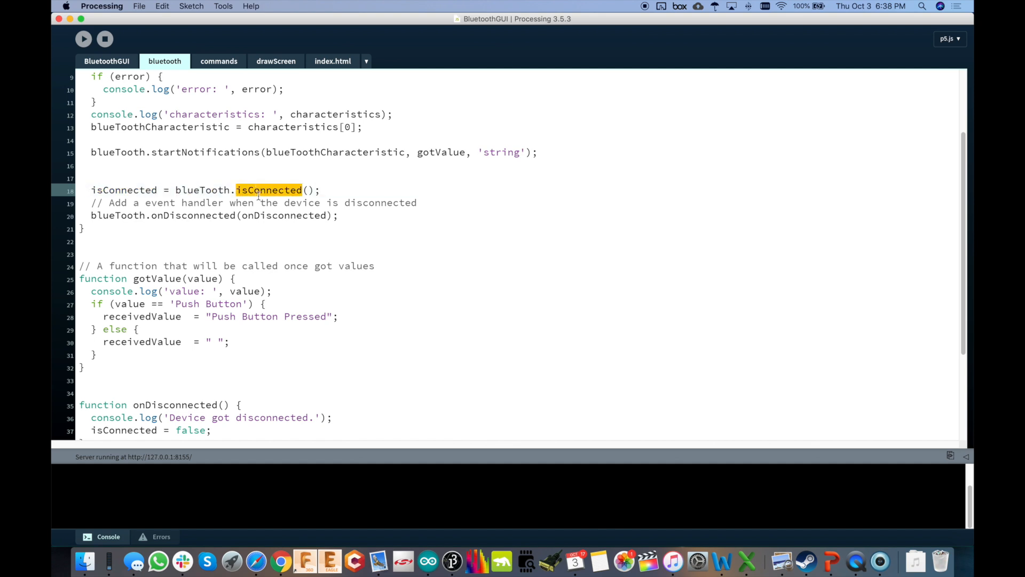
mouse_move(122, 210)
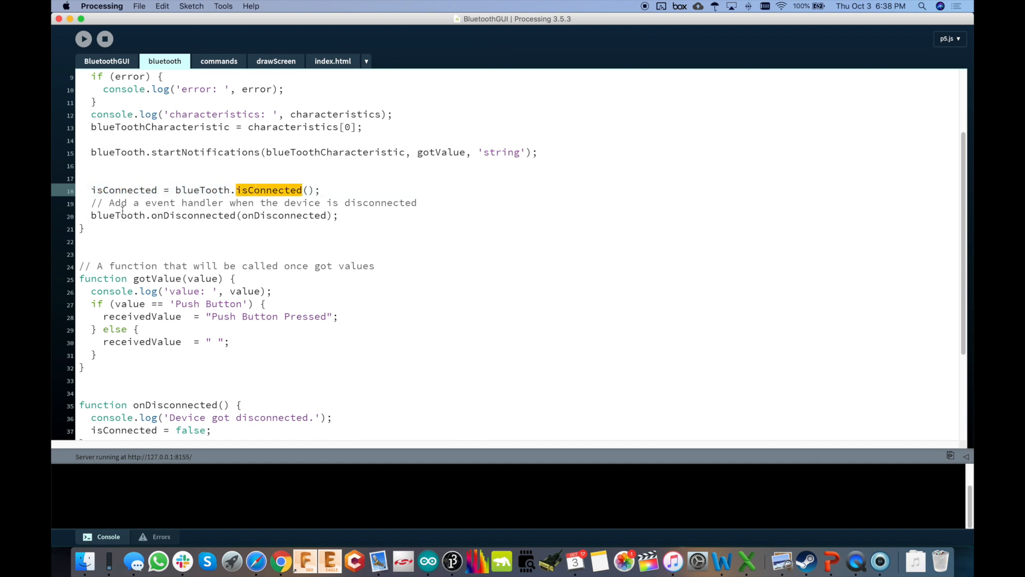
double_click(119, 215)
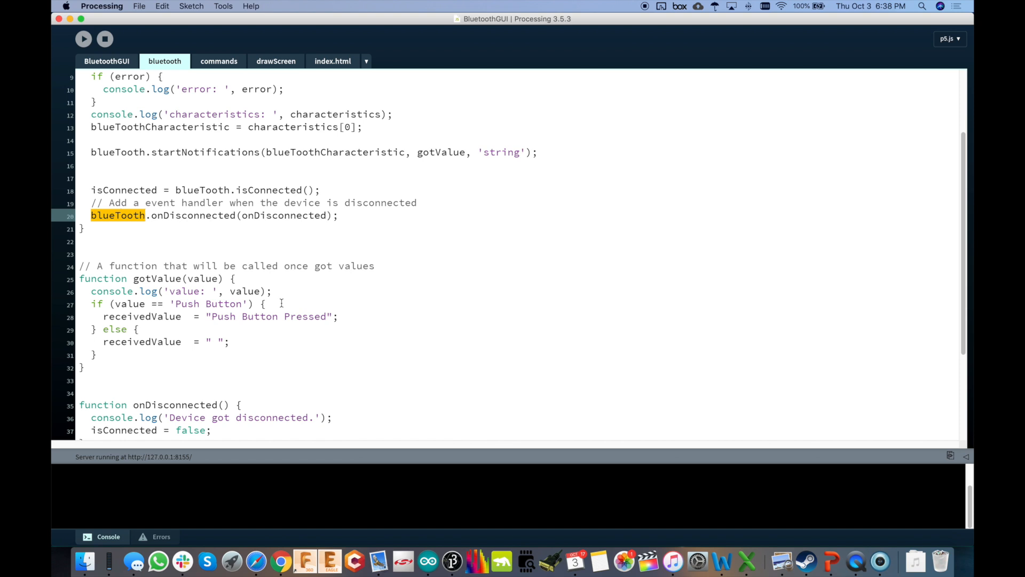
double_click(283, 215)
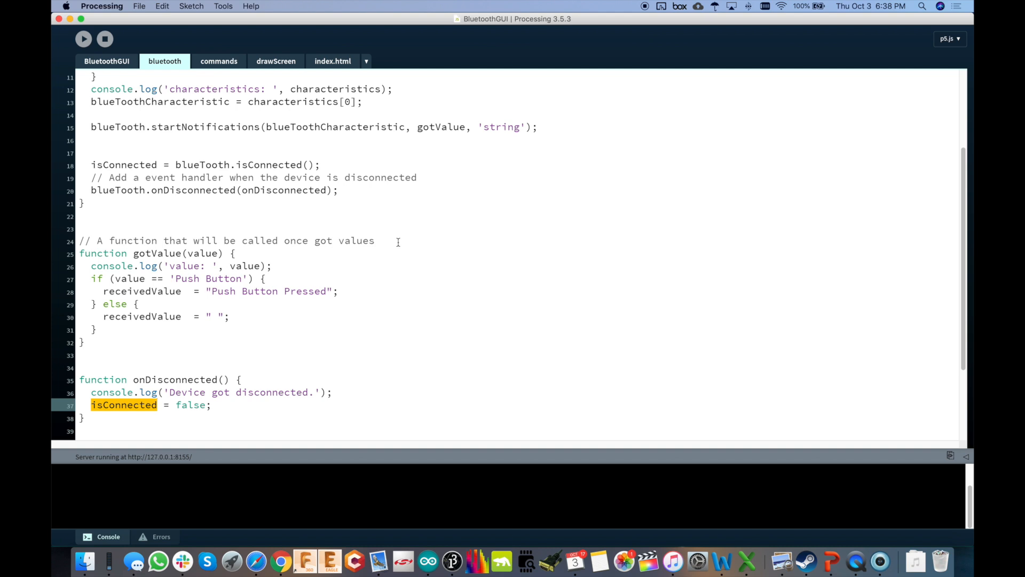
click(83, 341)
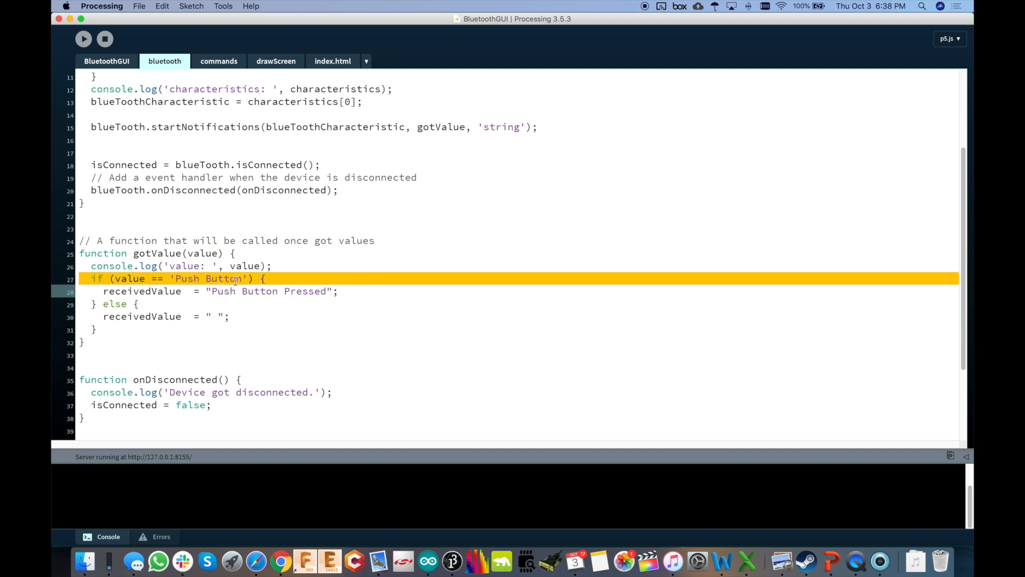
click(143, 291)
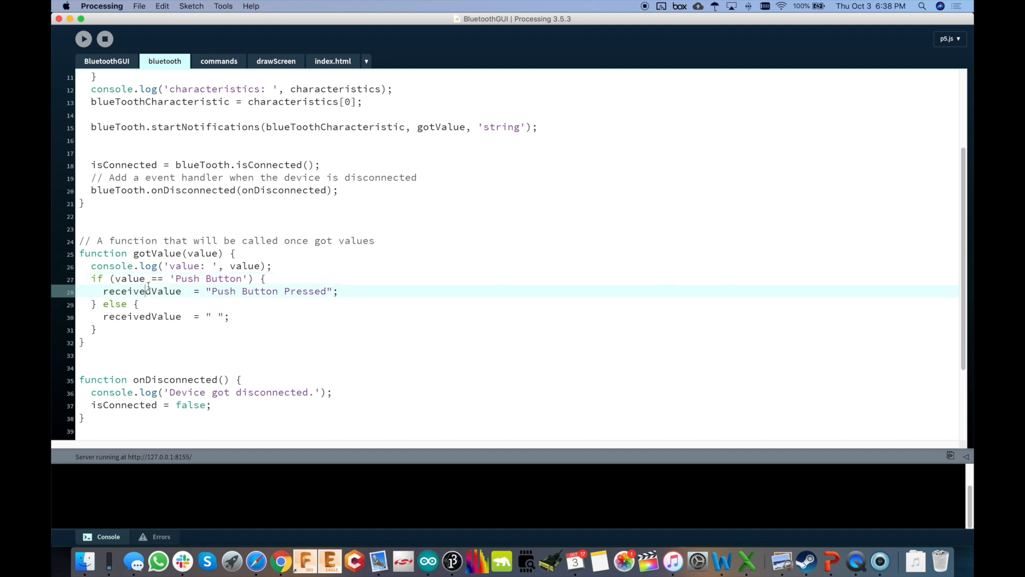
double_click(142, 291)
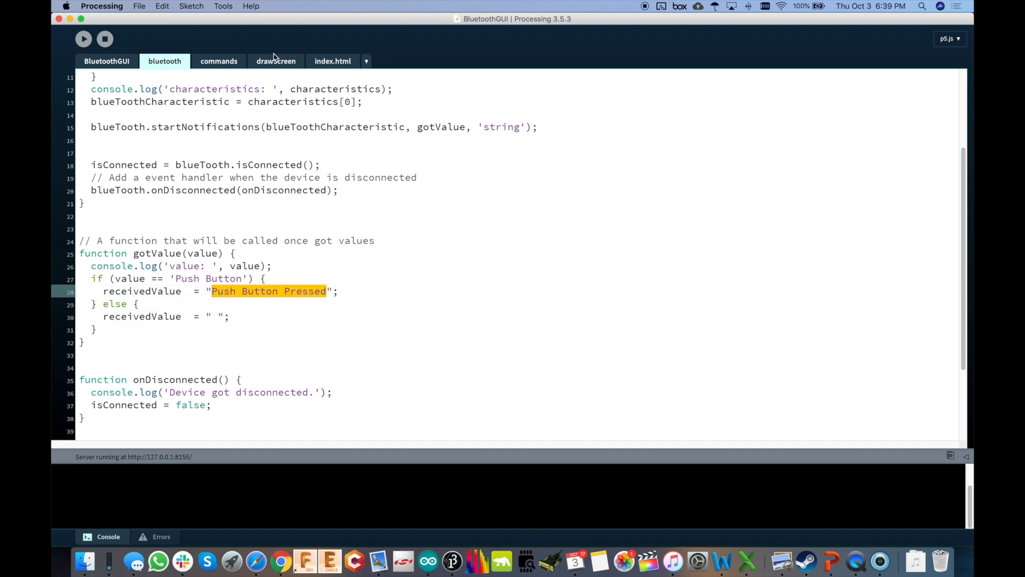
click(276, 61)
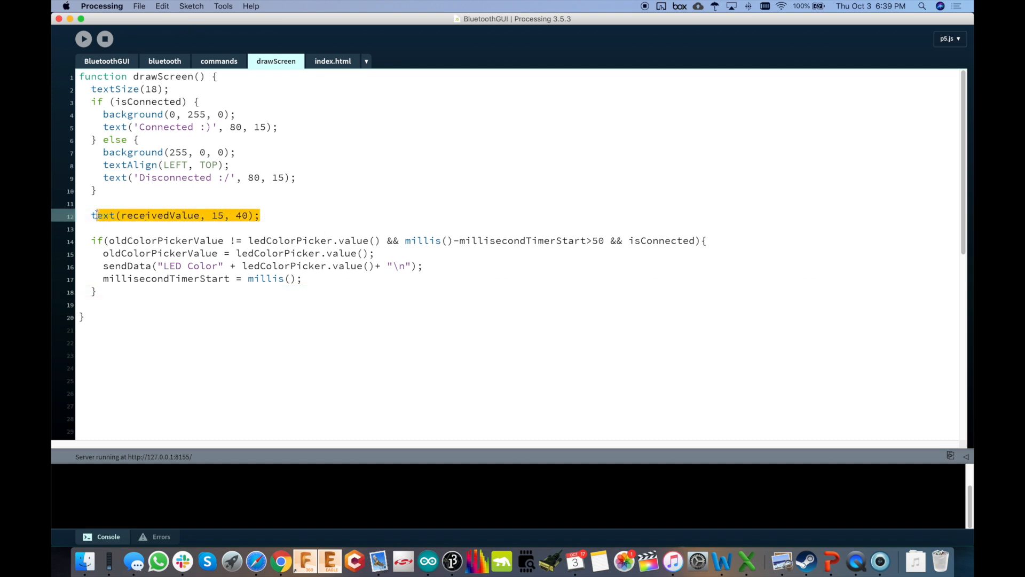
Step: Highlight the bluetooth tab's value log and isConnected/disconnect handler, then view LEDon and LEDoff
click(164, 61)
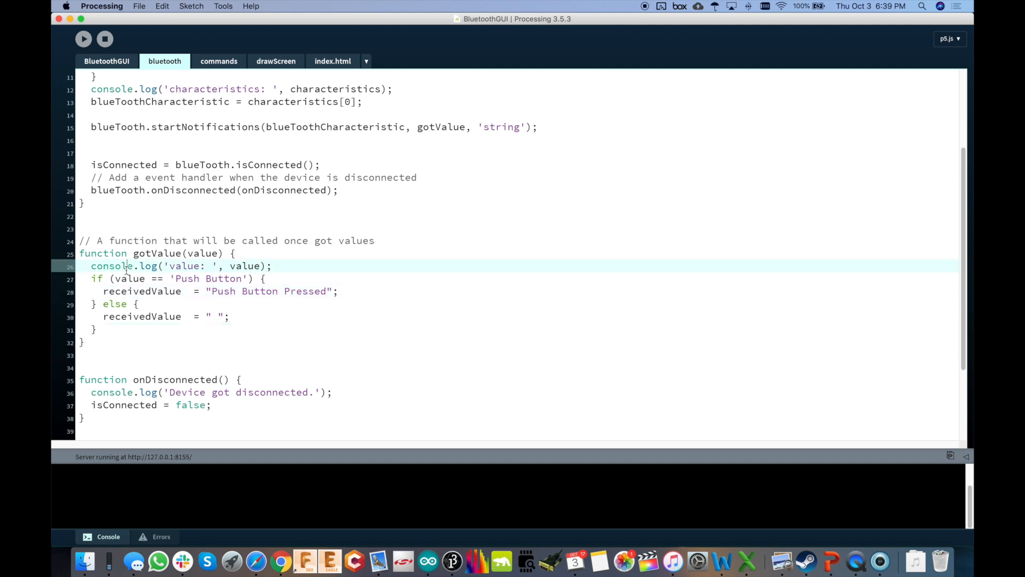
double_click(184, 265)
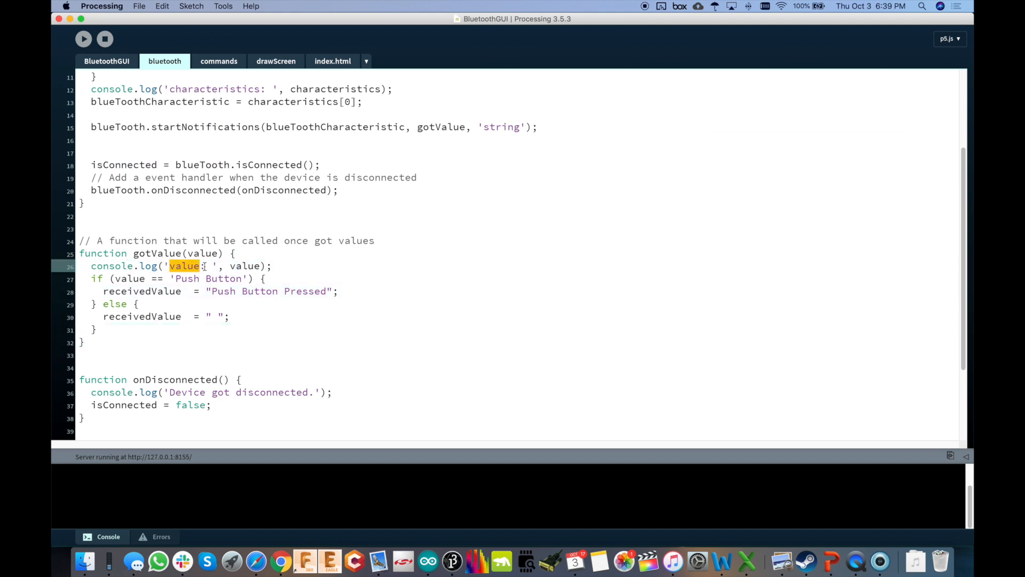
double_click(245, 265)
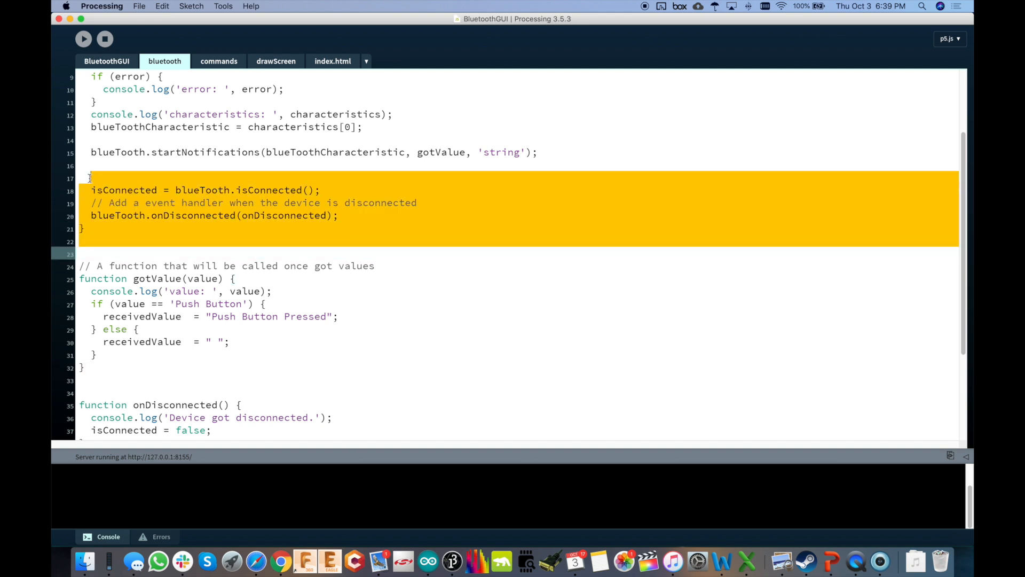
click(218, 61)
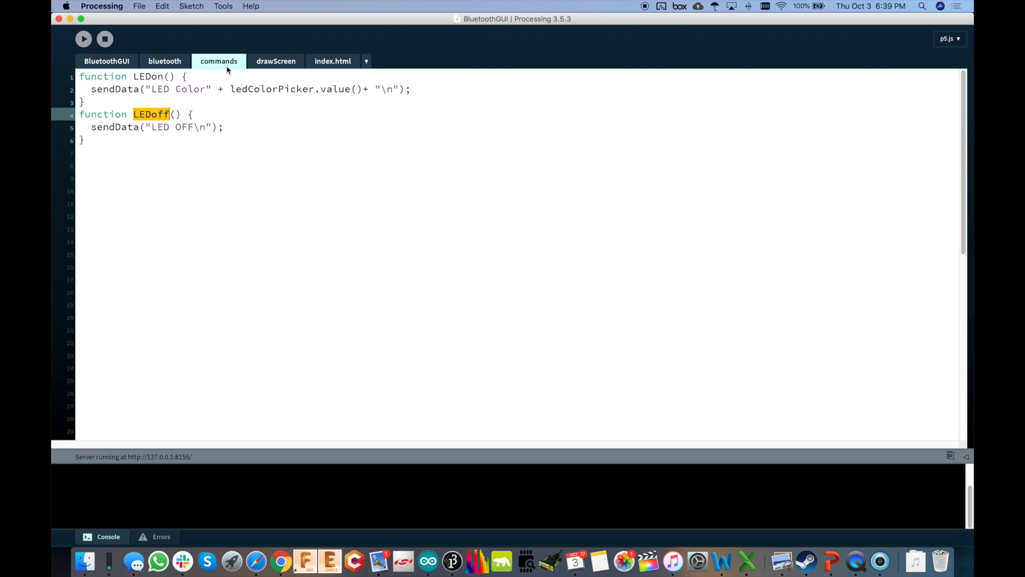
Step: Compare the sendData function with the newline ending the LED OFF command message
click(164, 60)
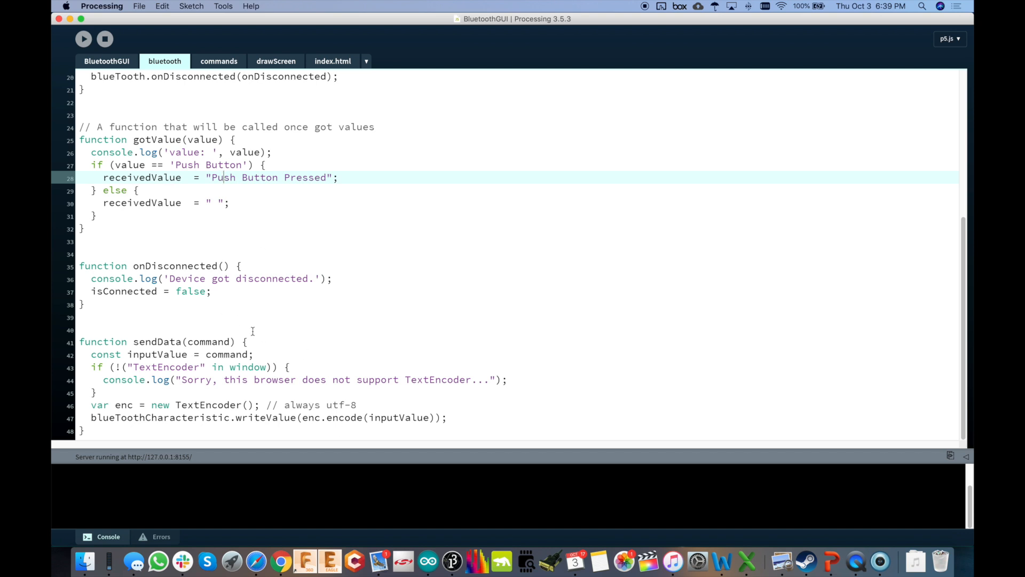
drag(85, 367, 85, 430)
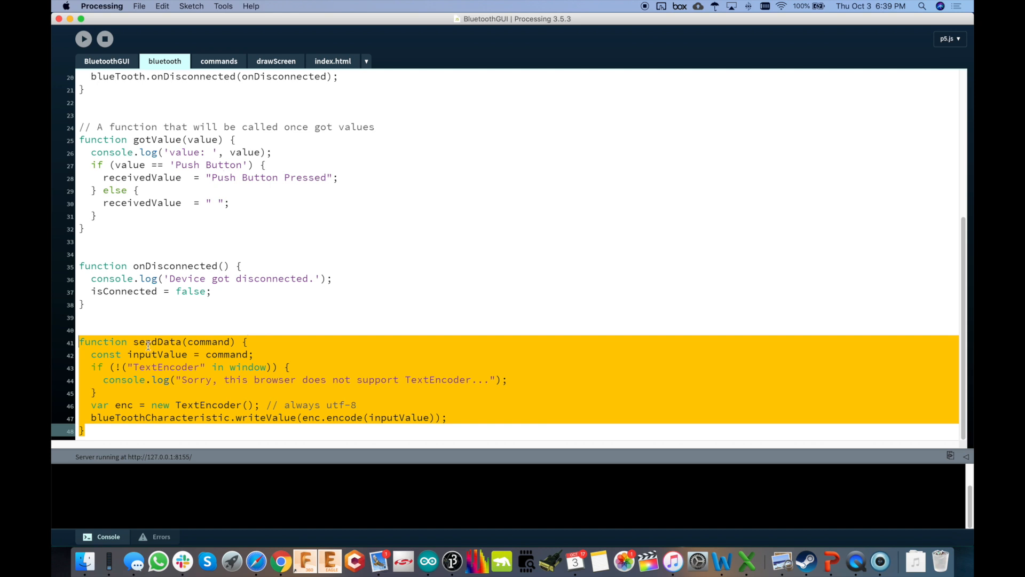
click(219, 61)
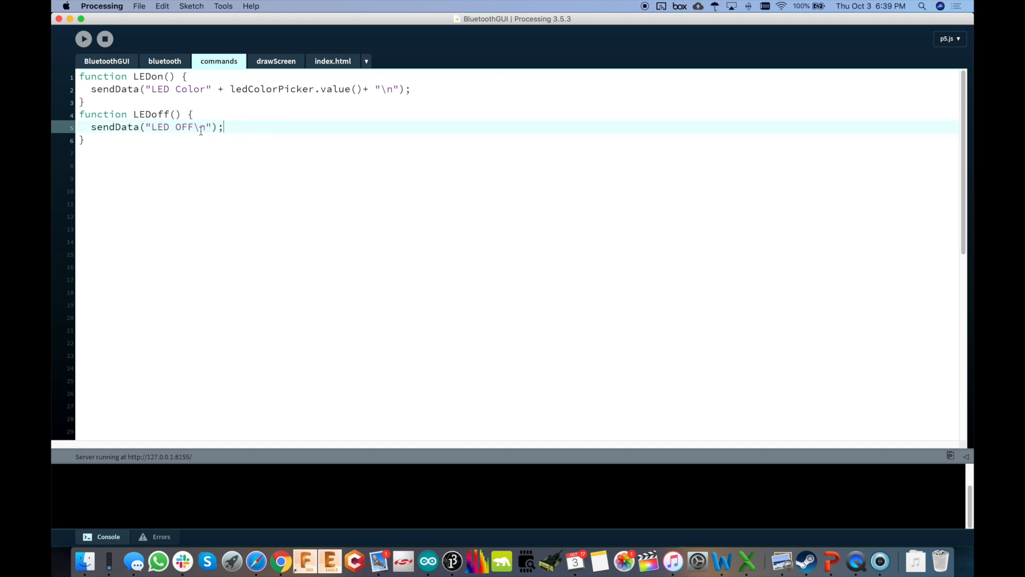
double_click(201, 127)
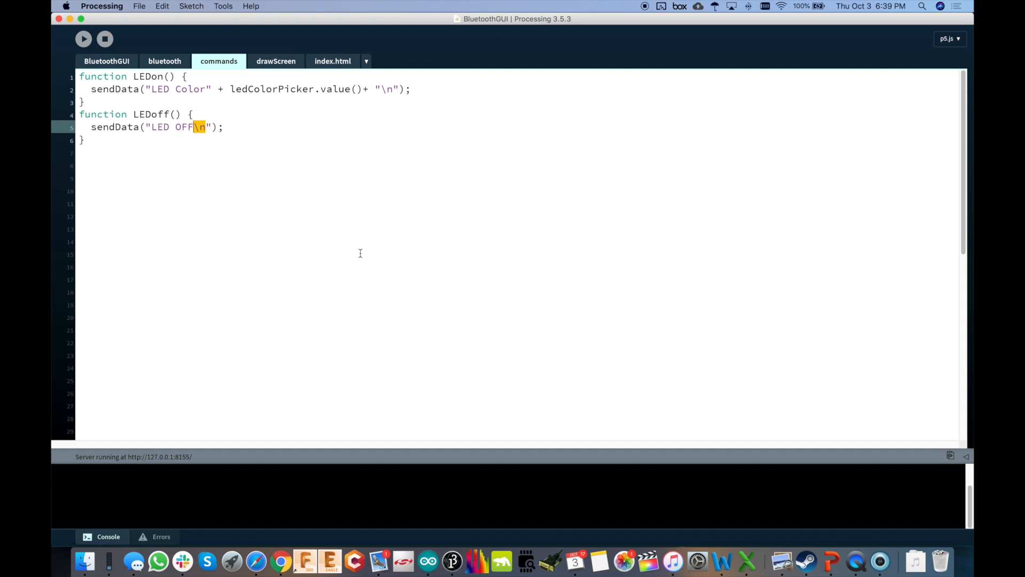
mouse_move(158, 137)
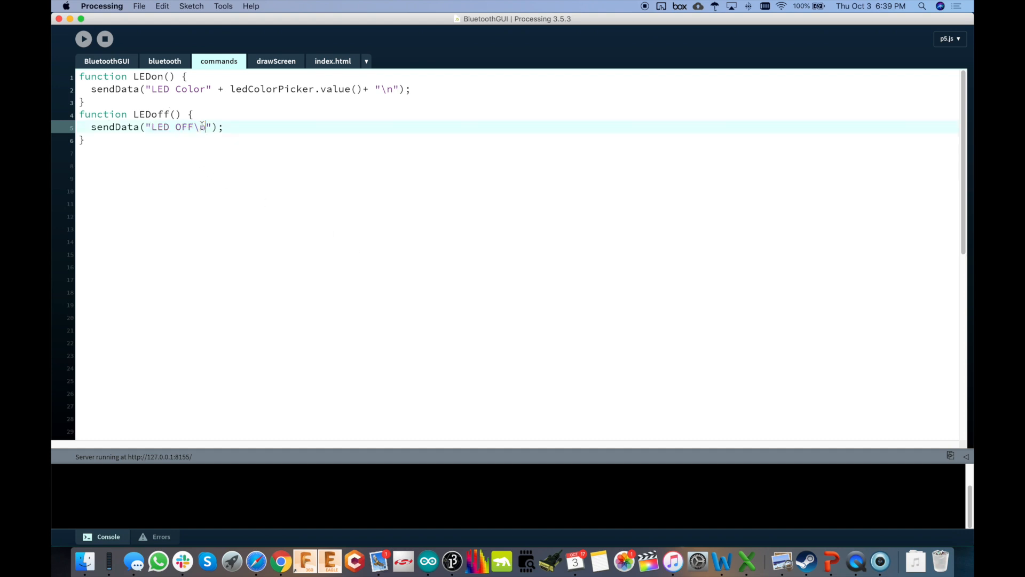
Step: Highlight sendData's inputValue, TextEncoder check, writeValue call and blueToothCharacteristic variable
click(164, 61)
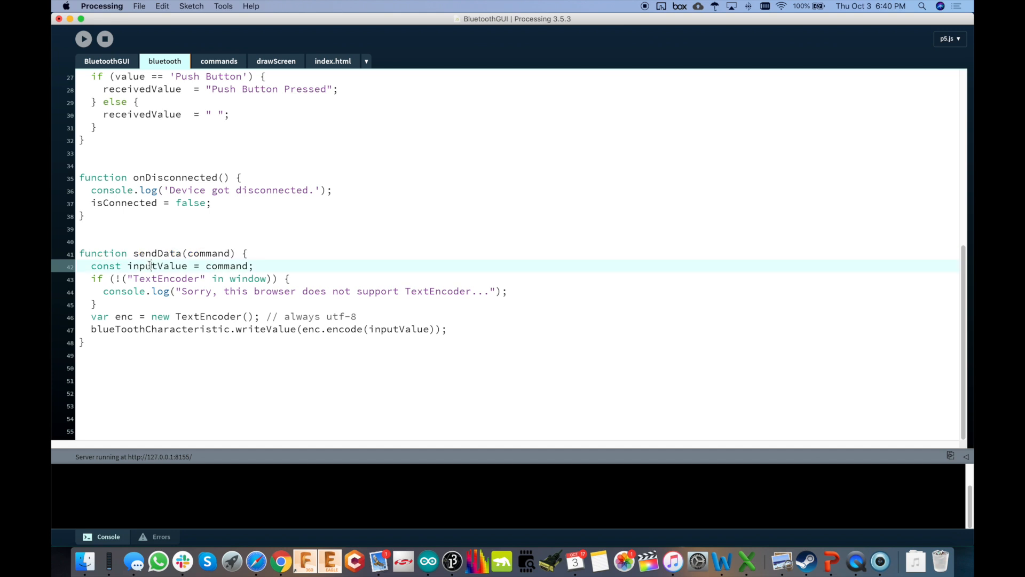
double_click(157, 266)
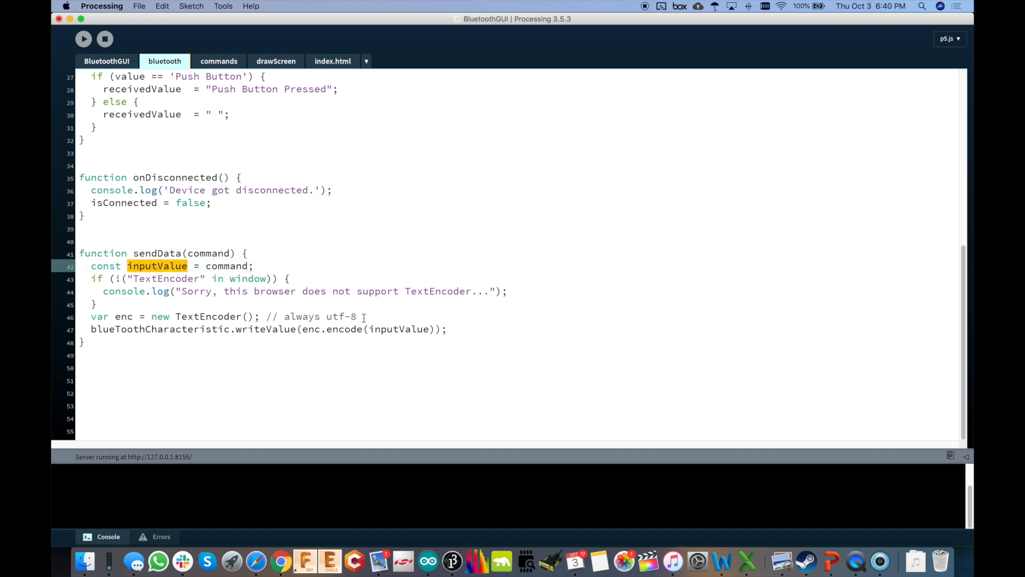
drag(91, 278, 356, 317)
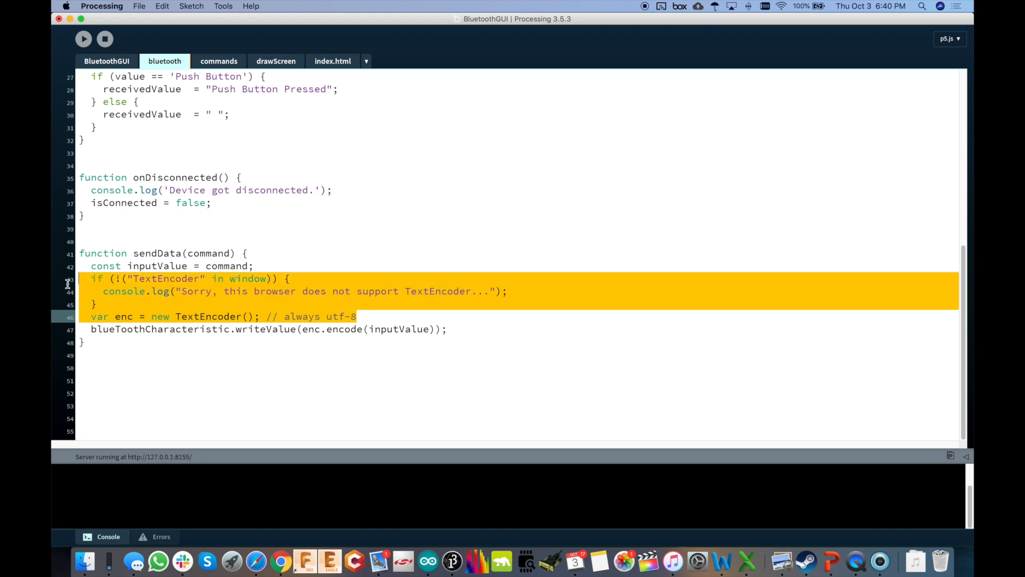
mouse_move(293, 410)
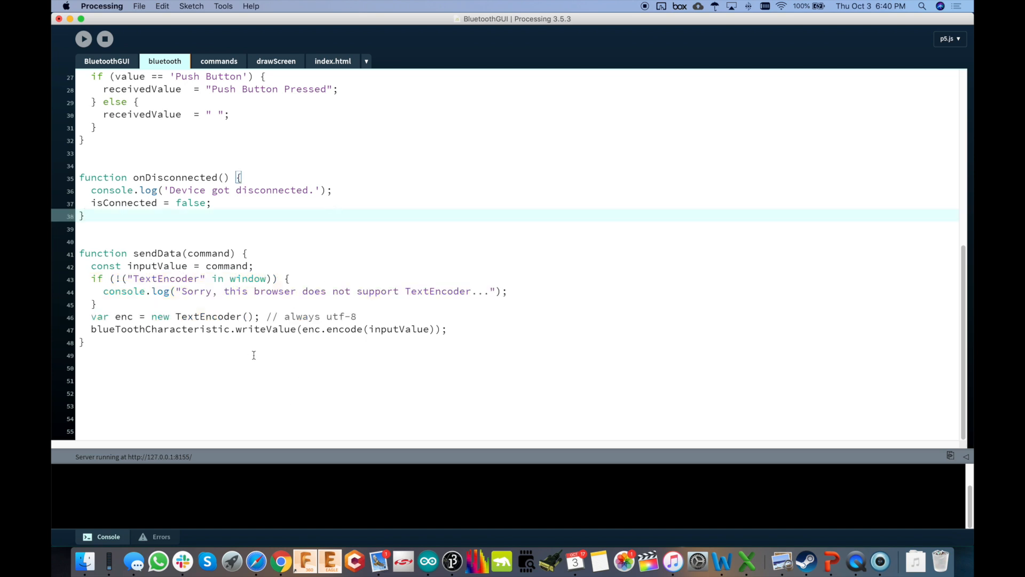
double_click(208, 315)
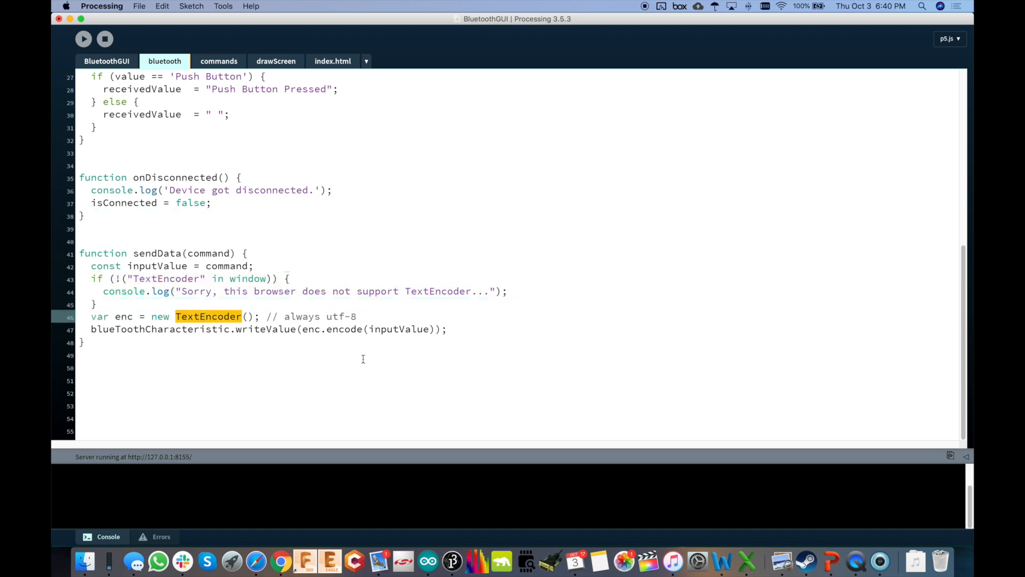
mouse_move(263, 358)
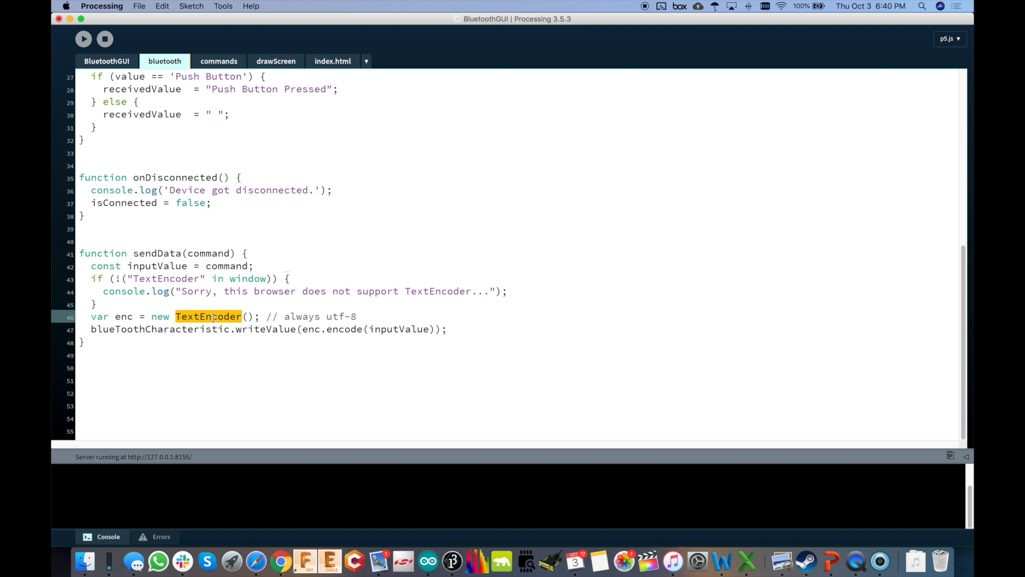
double_click(265, 329)
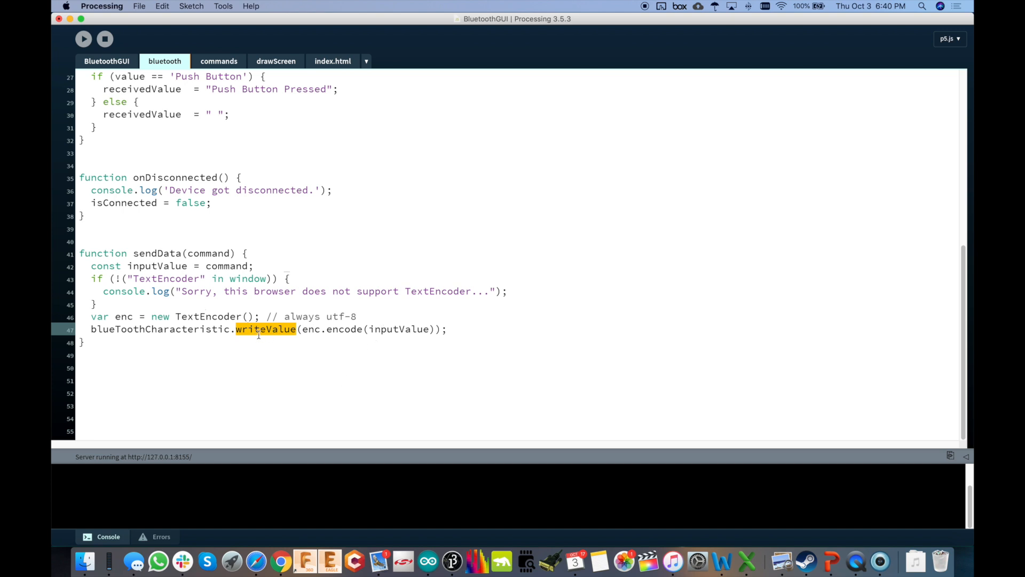
mouse_move(245, 268)
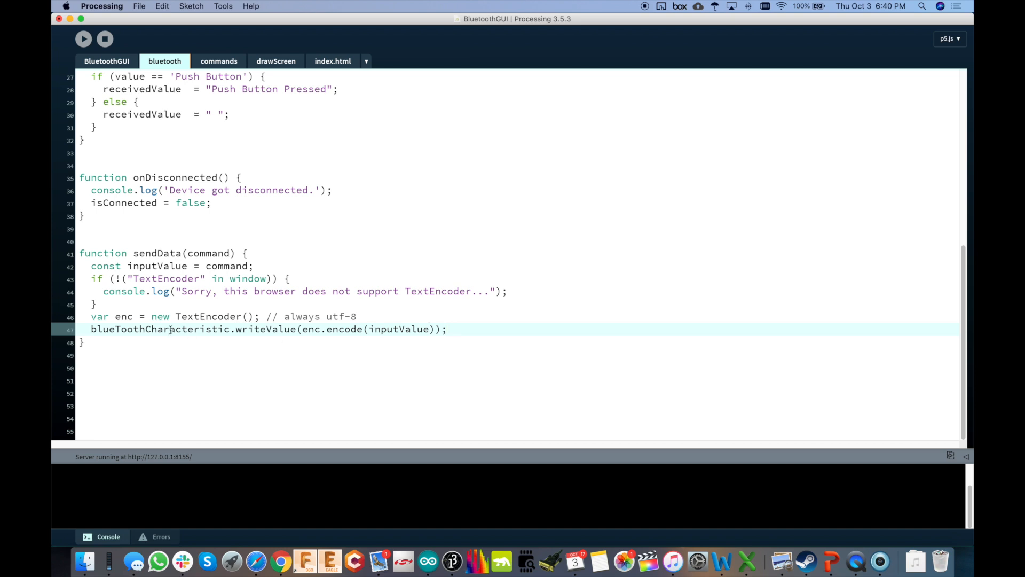
double_click(160, 329)
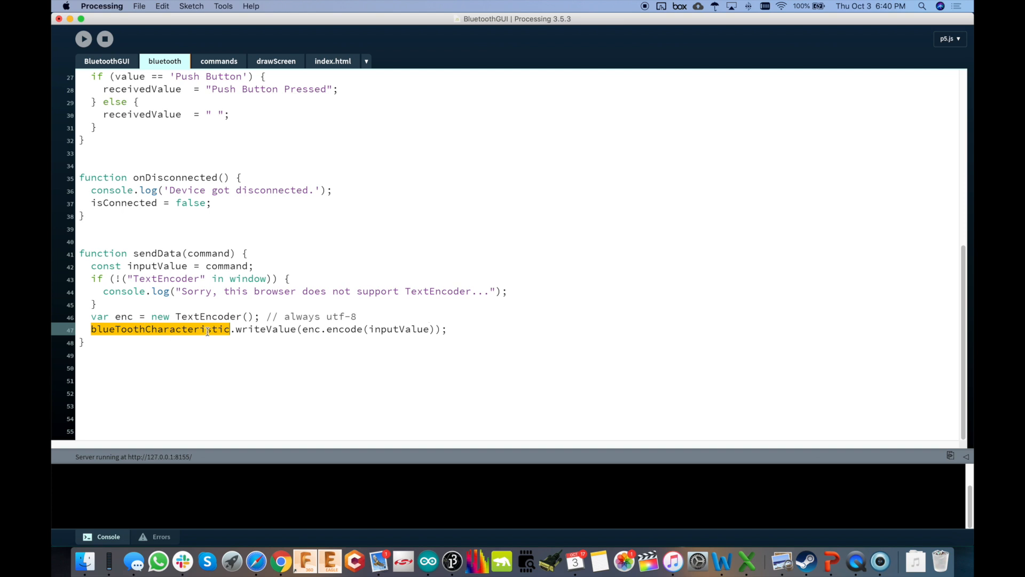
mouse_move(267, 163)
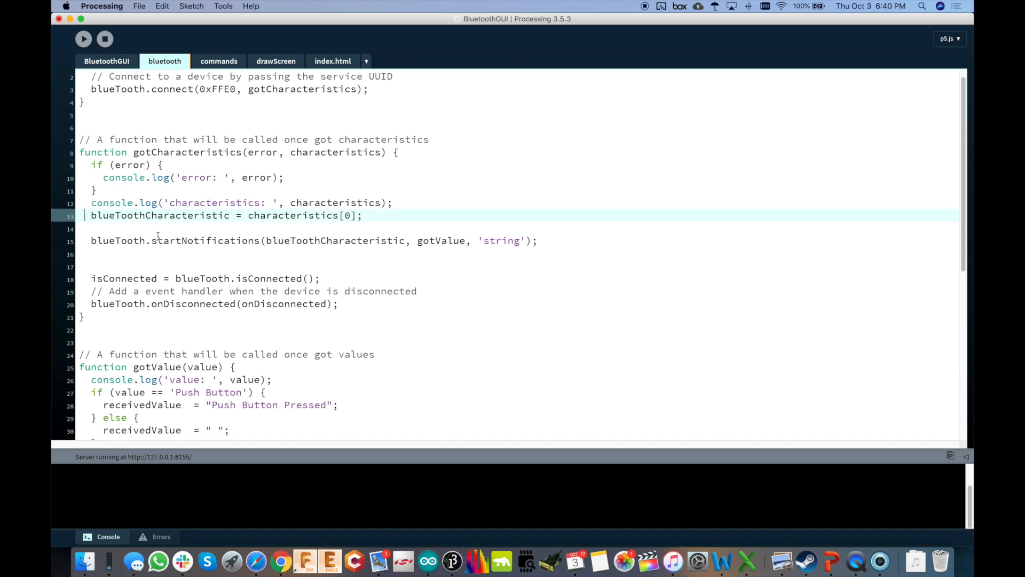
Step: Highlight startNotifications and the blueToothCharacteristic assignment in gotCharacteristics
double_click(204, 241)
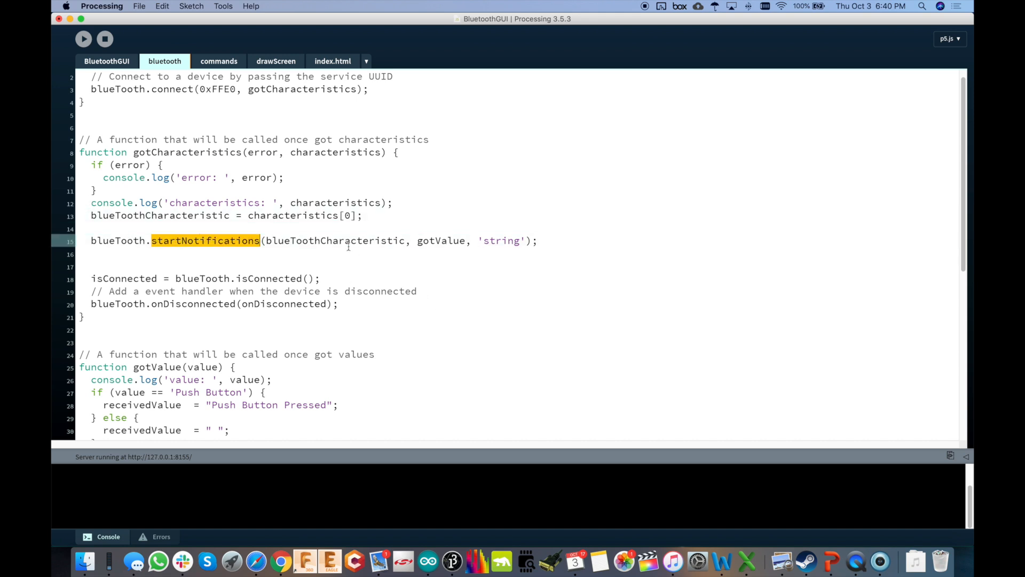
double_click(335, 239)
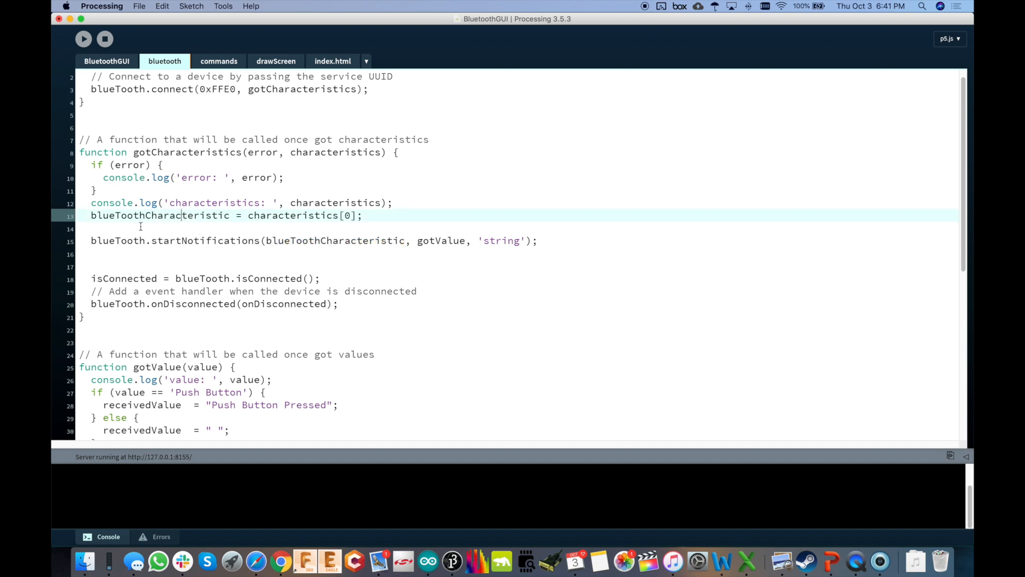
double_click(160, 215)
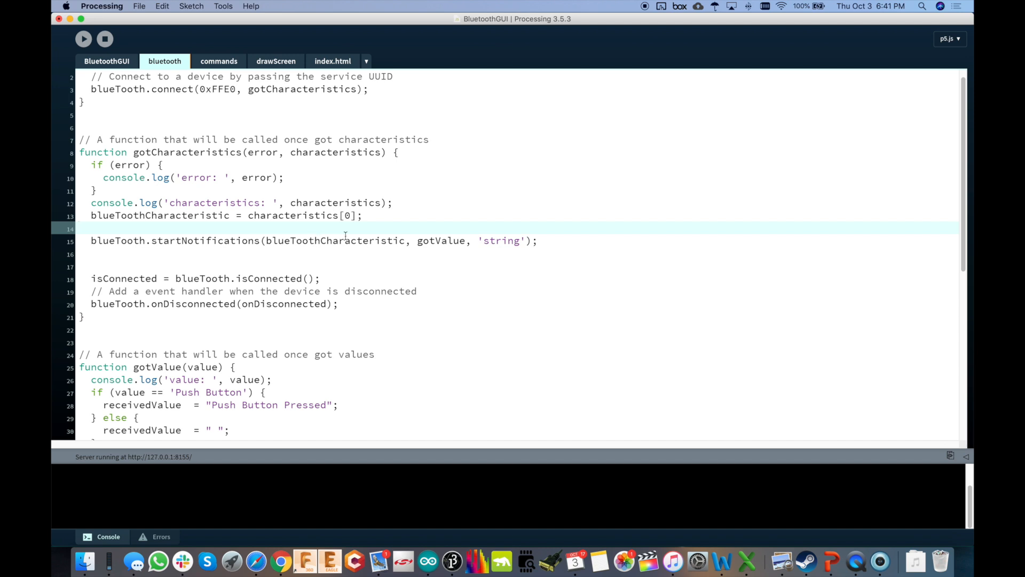
mouse_move(231, 561)
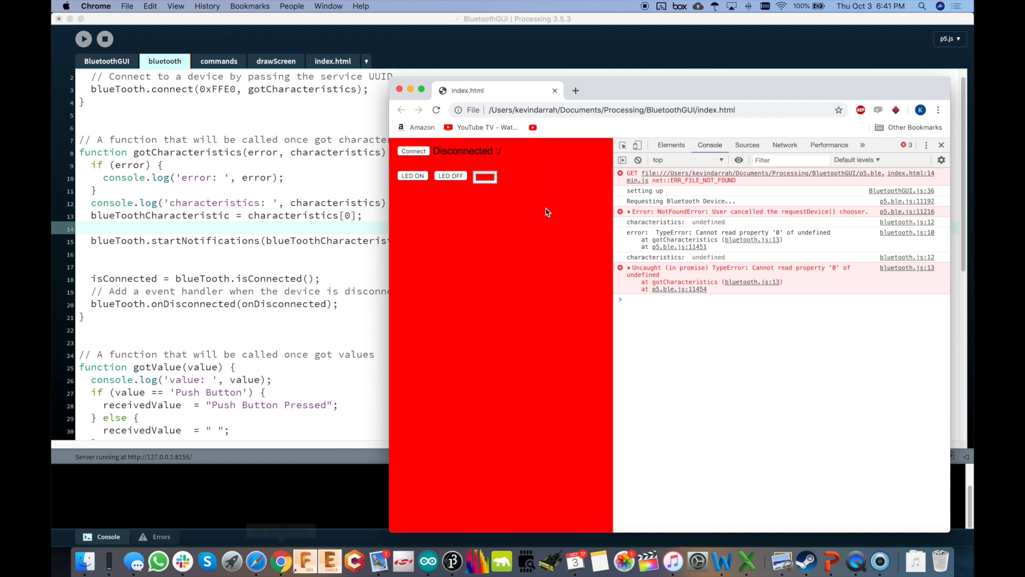
mouse_move(621, 106)
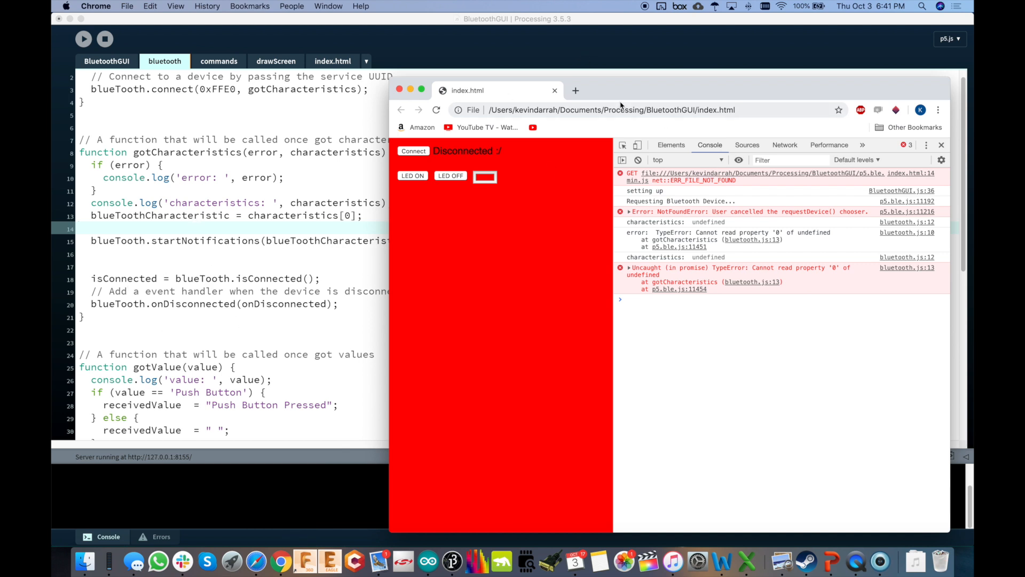
Step: Connect the Chrome sketch to the Arduino and expand the logged characteristics array
click(413, 151)
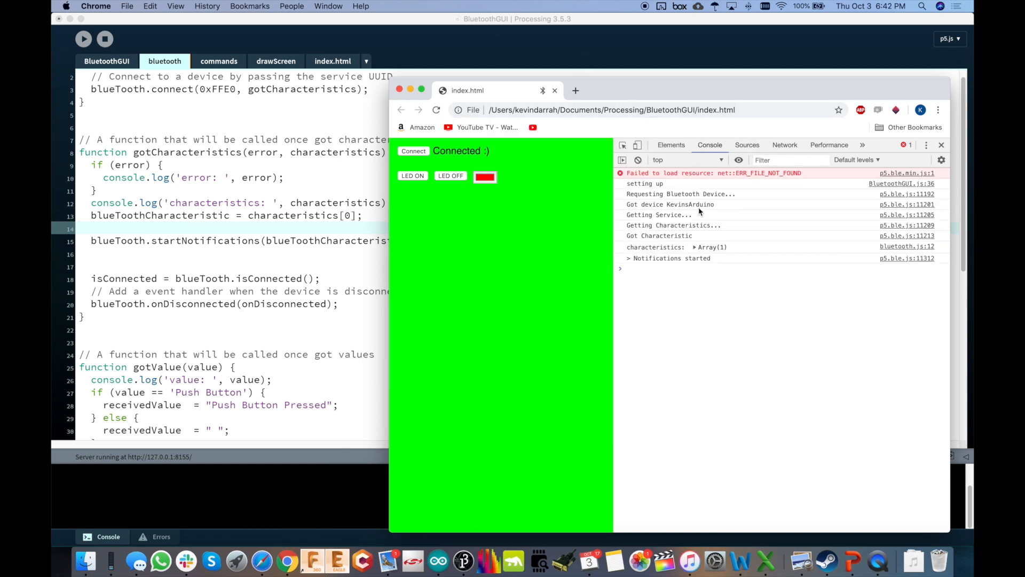
mouse_move(694, 251)
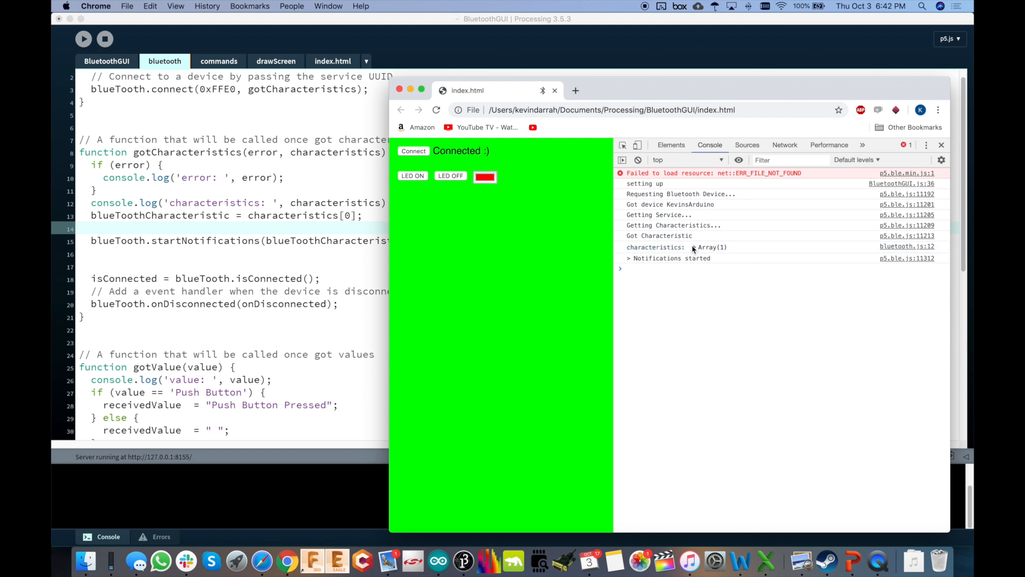
click(628, 247)
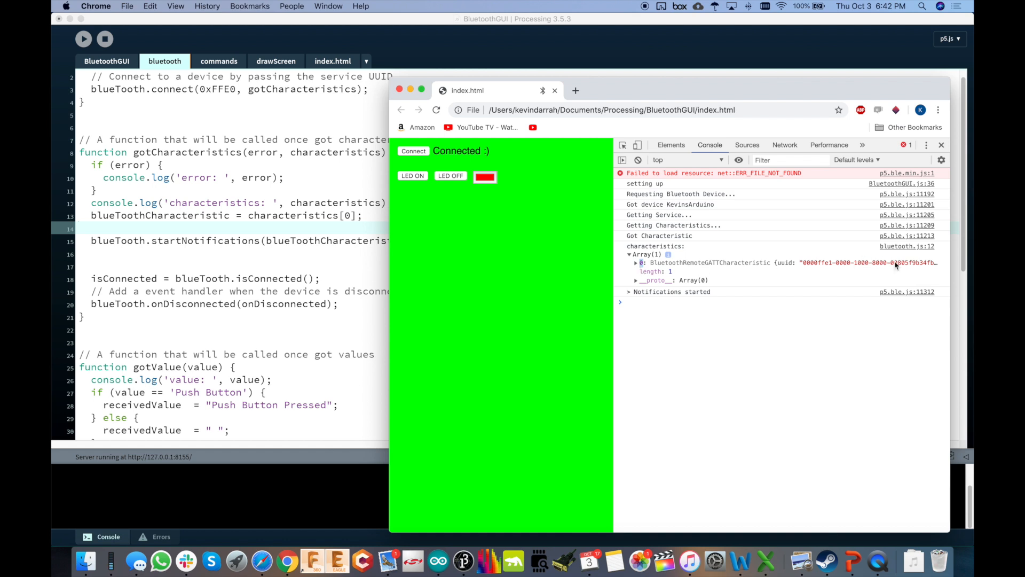
mouse_move(920, 266)
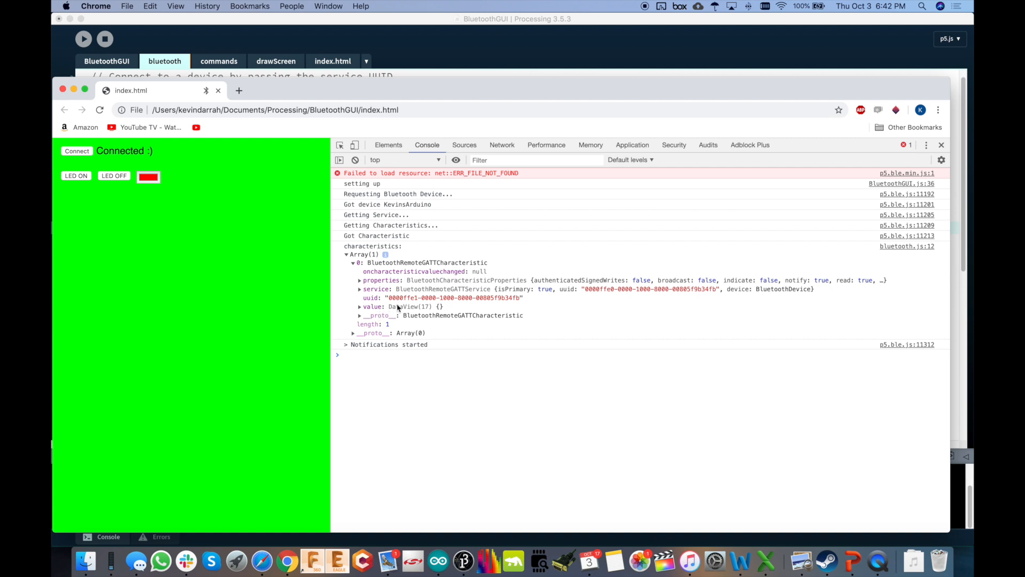
mouse_move(402, 306)
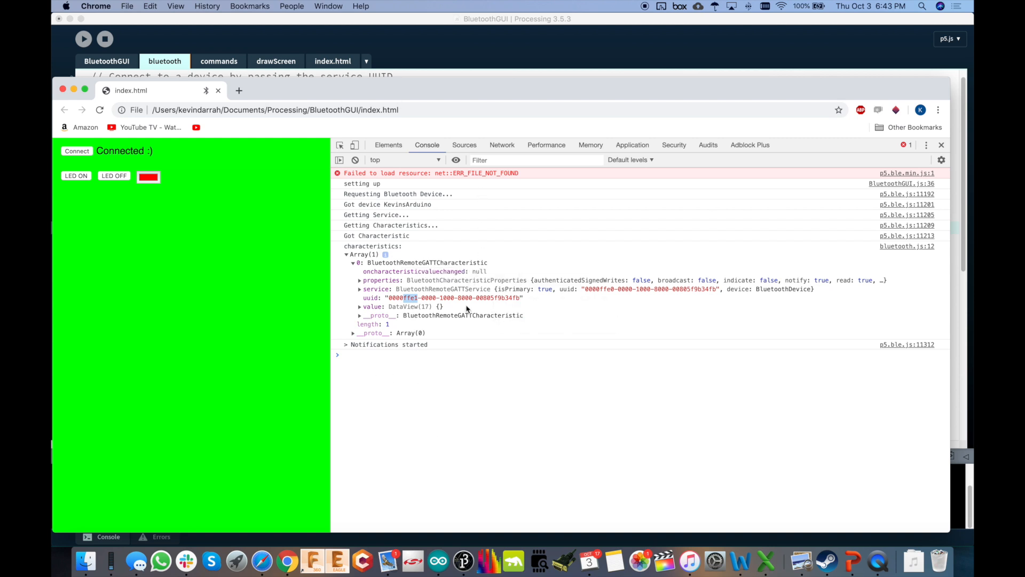
mouse_move(457, 314)
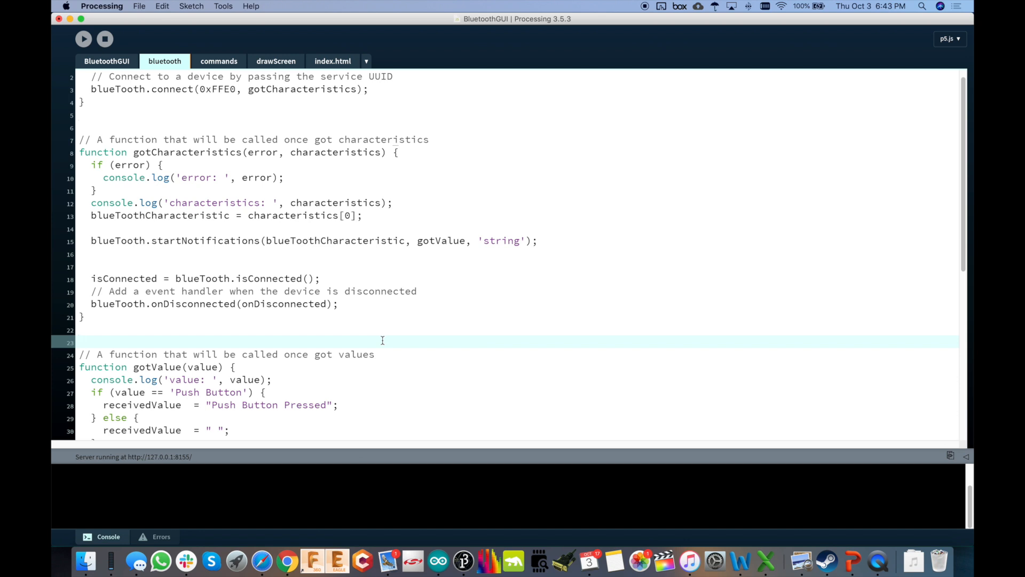
Step: Return to editing the bluetooth tab code showing gotCharacteristics and gotValue
click(79, 341)
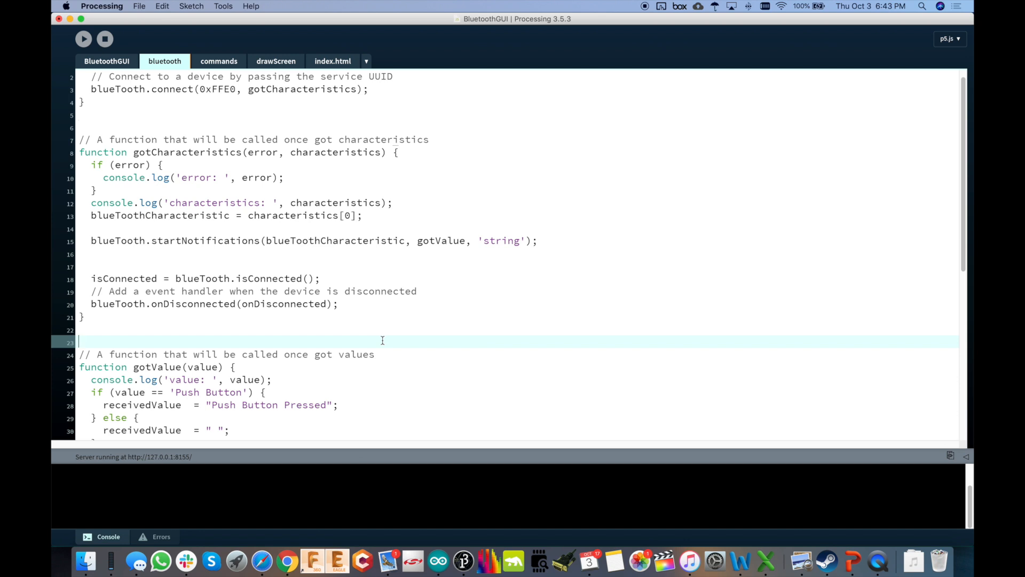
mouse_move(239, 405)
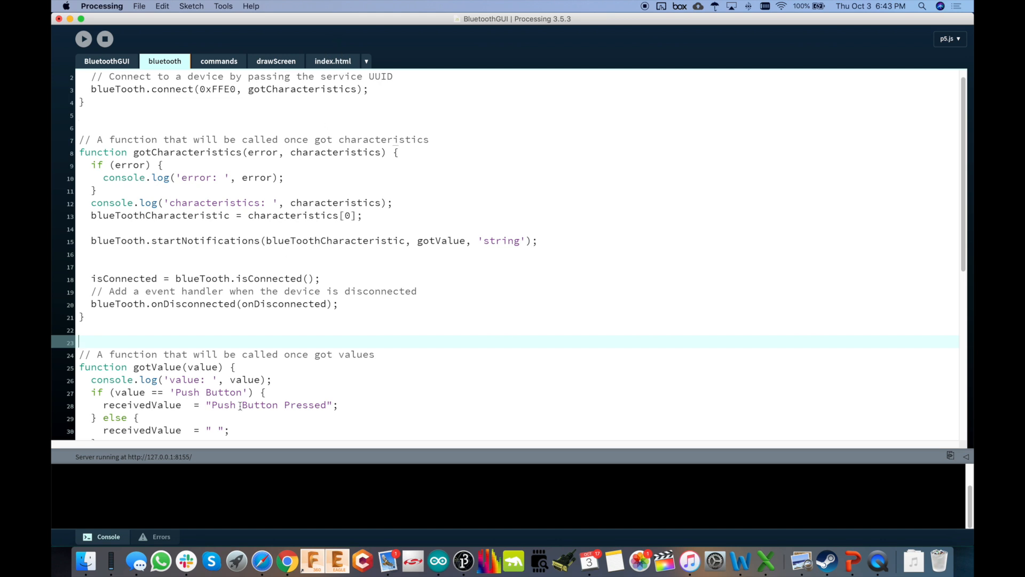
mouse_move(85, 560)
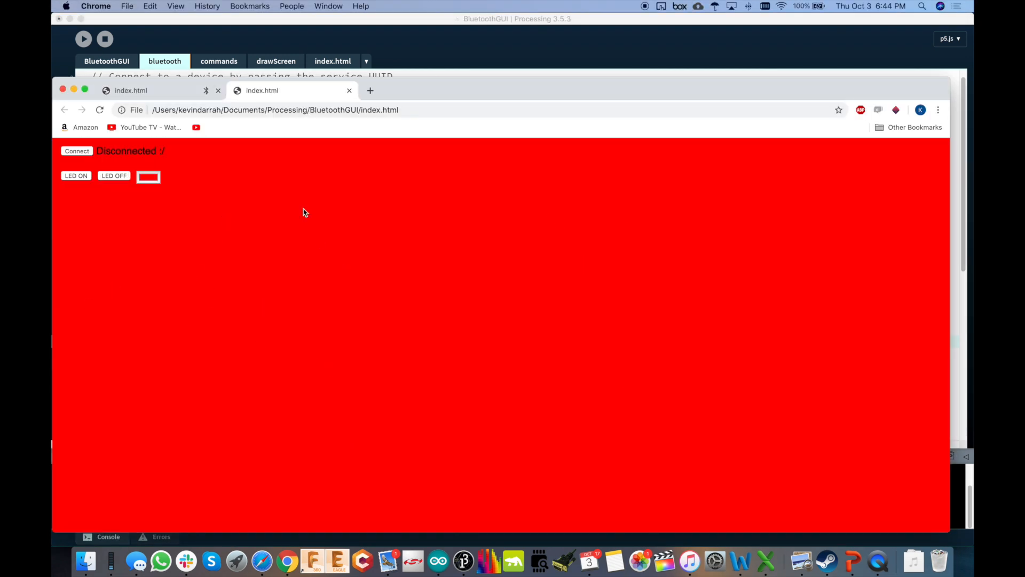
click(275, 110)
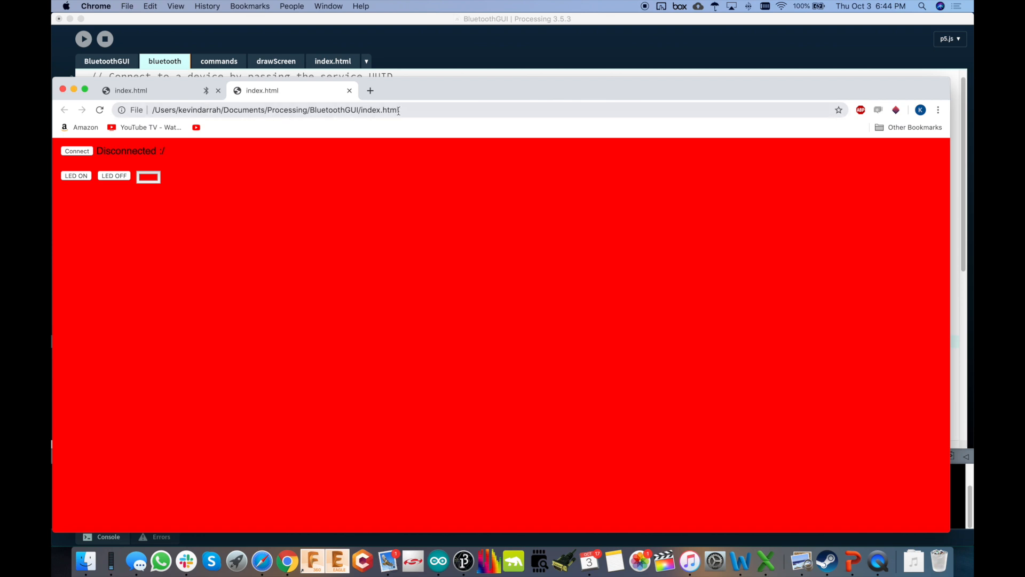
mouse_move(312, 199)
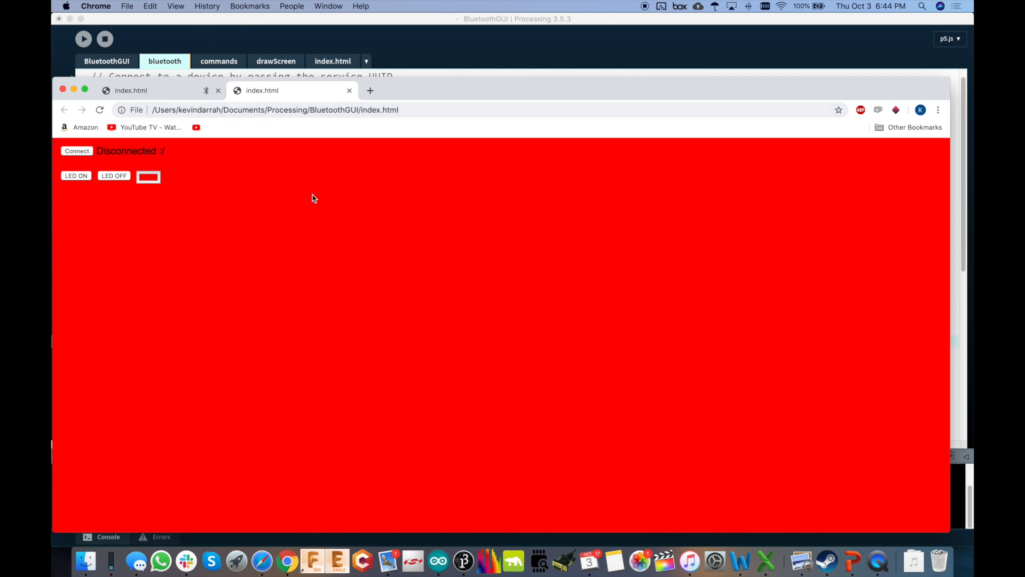
mouse_move(529, 294)
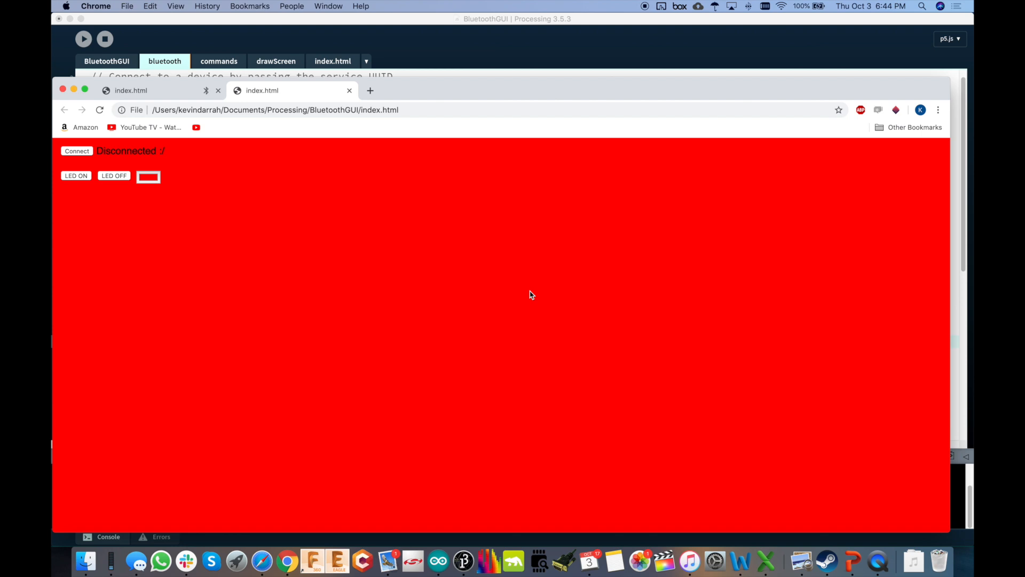
mouse_move(474, 262)
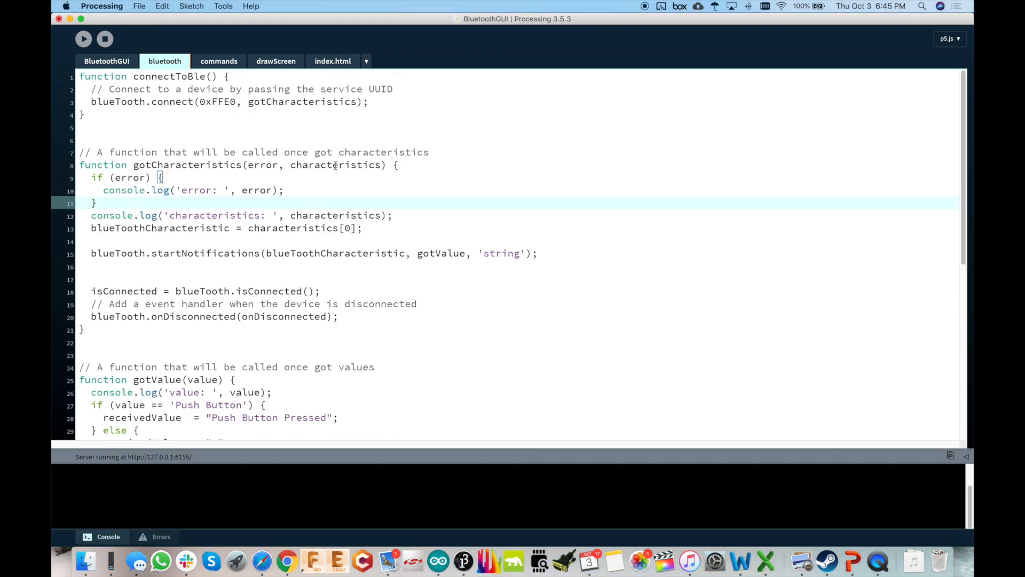
Step: Change index.html's temporary bluetooth script reference to bluetooth.js and verify it
click(332, 61)
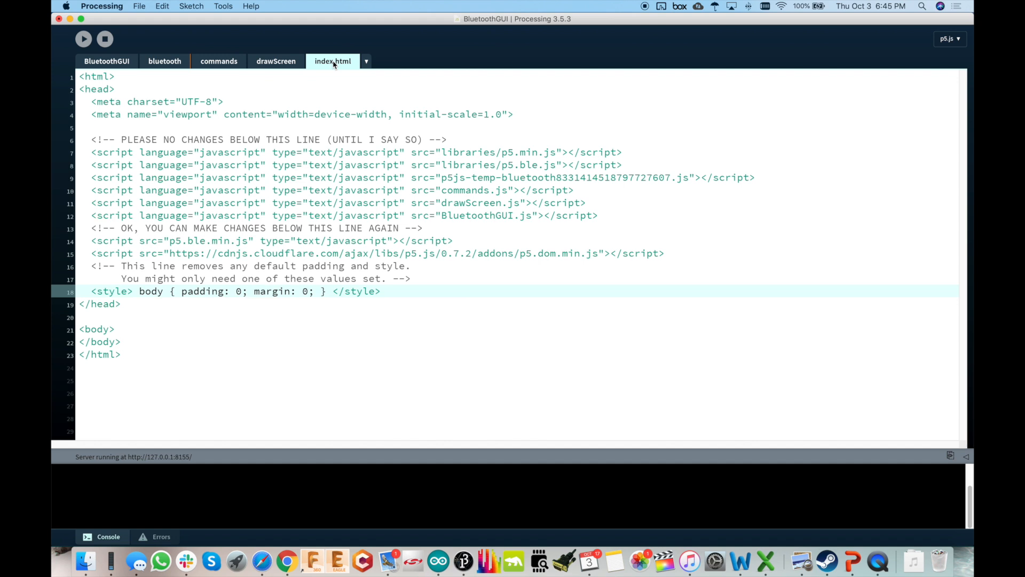
click(487, 177)
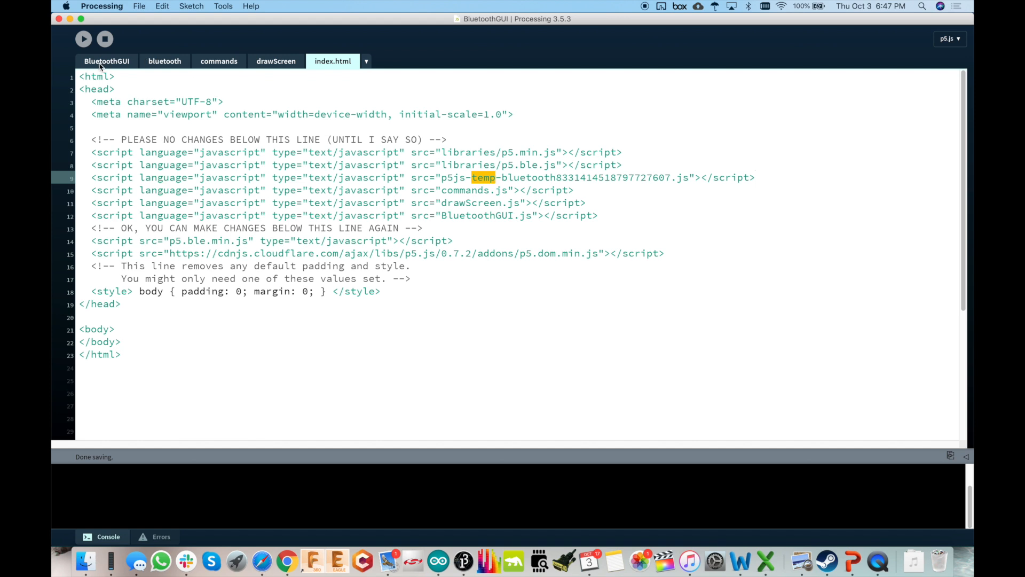
click(107, 60)
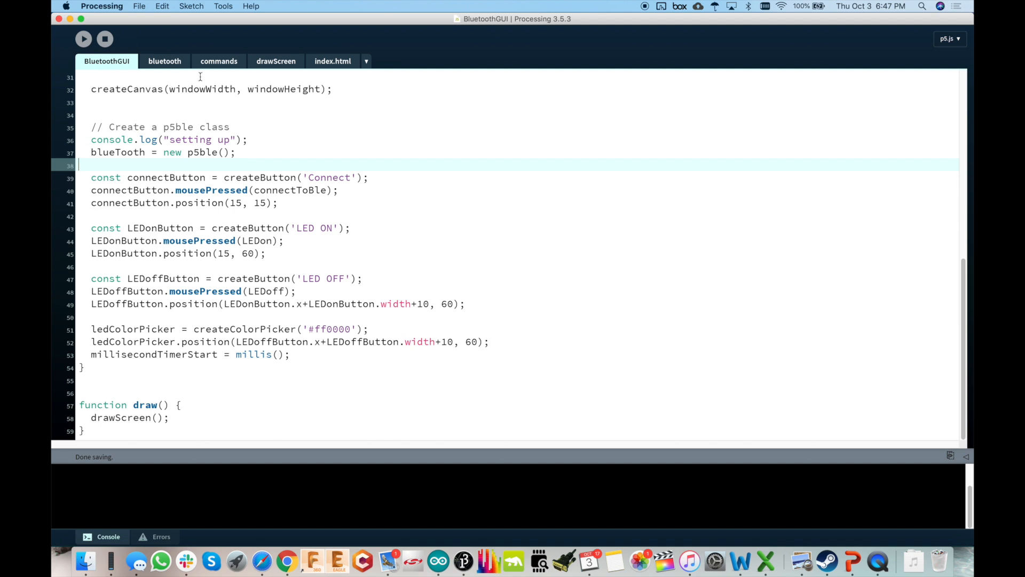
click(332, 61)
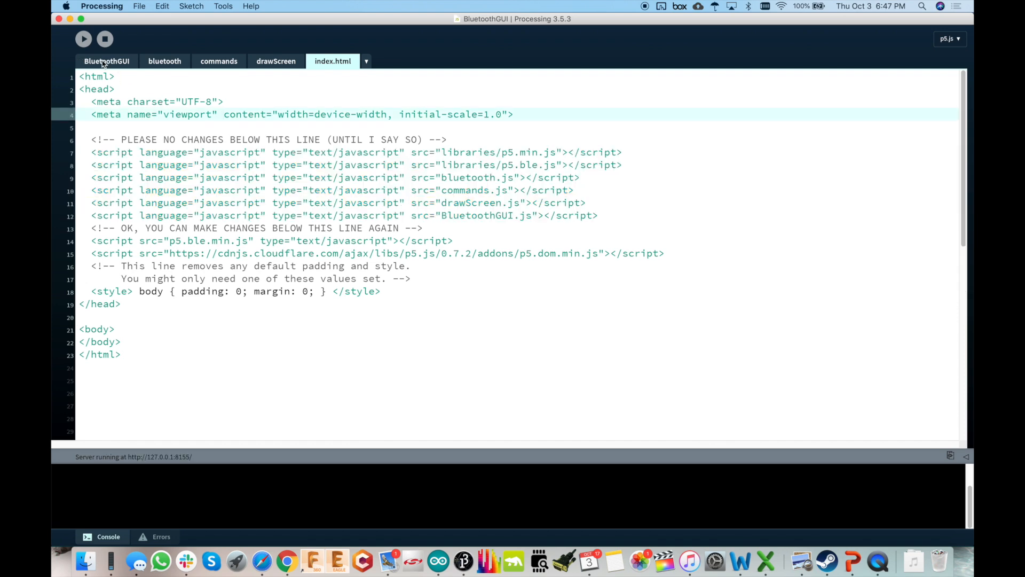
click(107, 61)
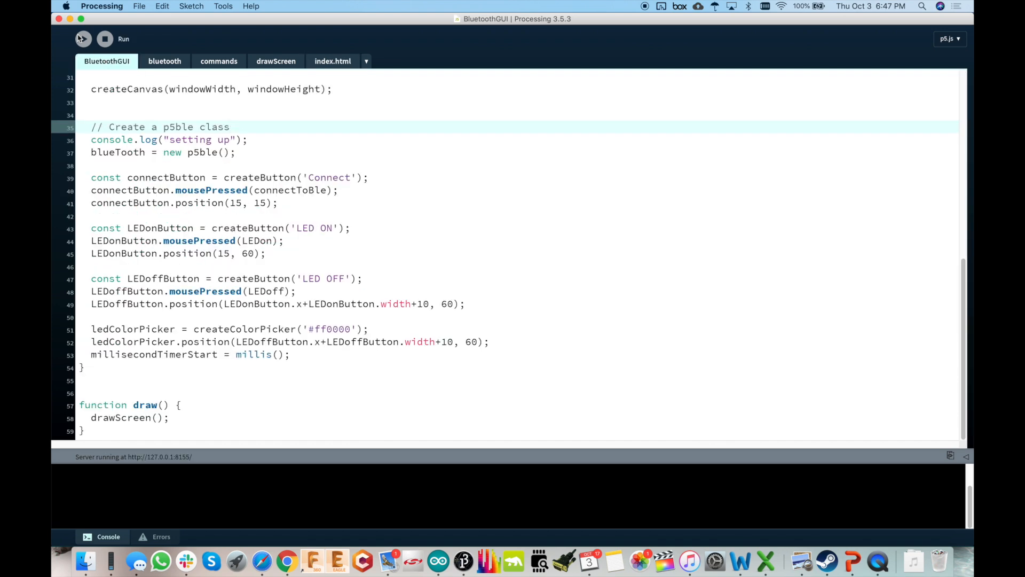
Step: Run and stop the sketch, ending on the main BluetoothGUI tab
click(83, 39)
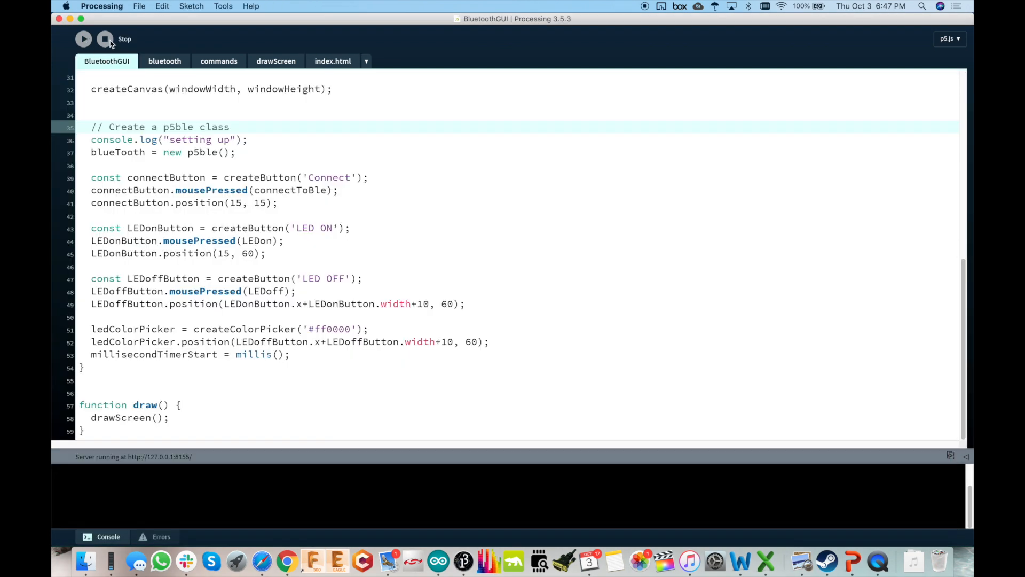
click(332, 61)
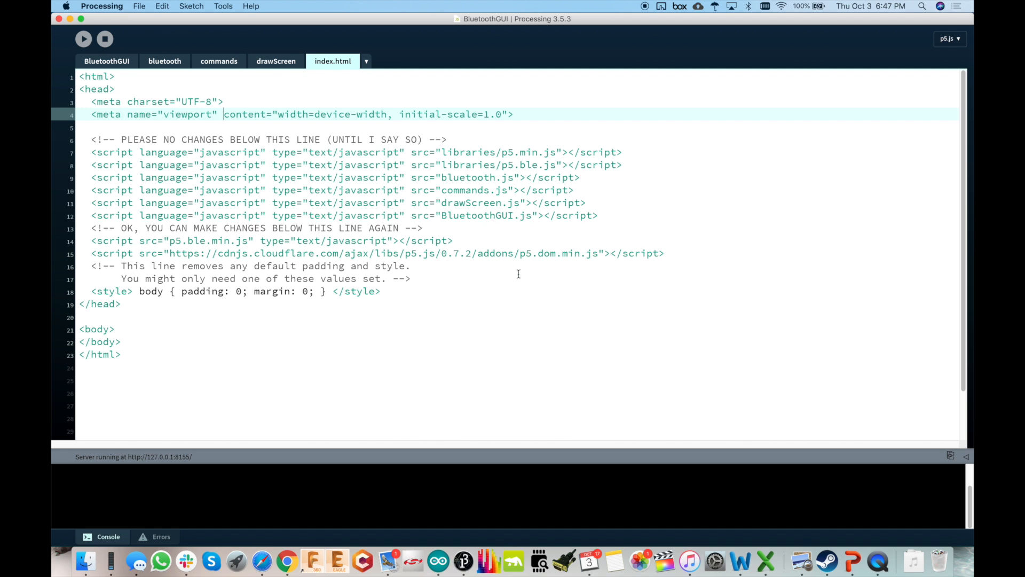
mouse_move(435, 289)
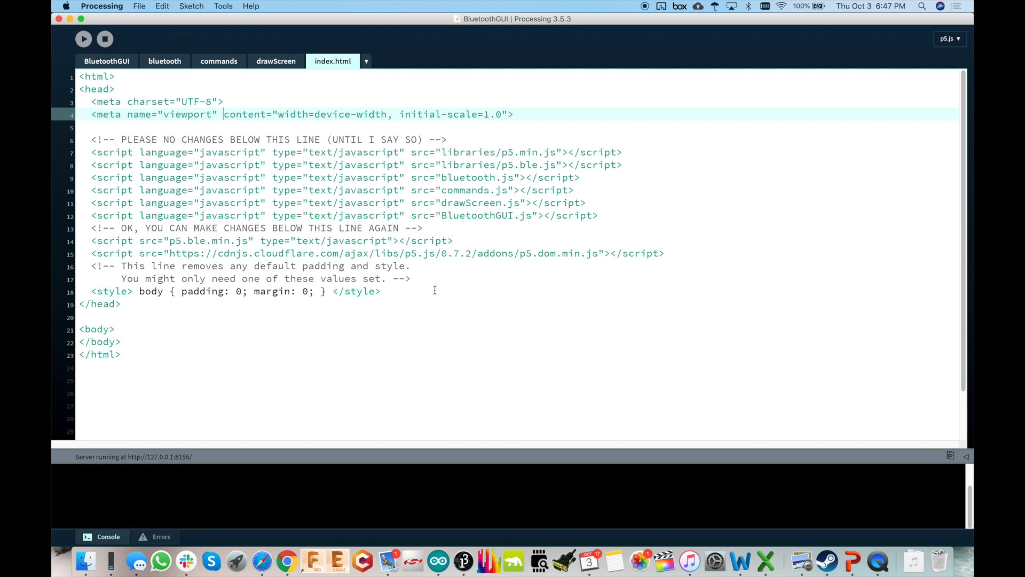
click(107, 61)
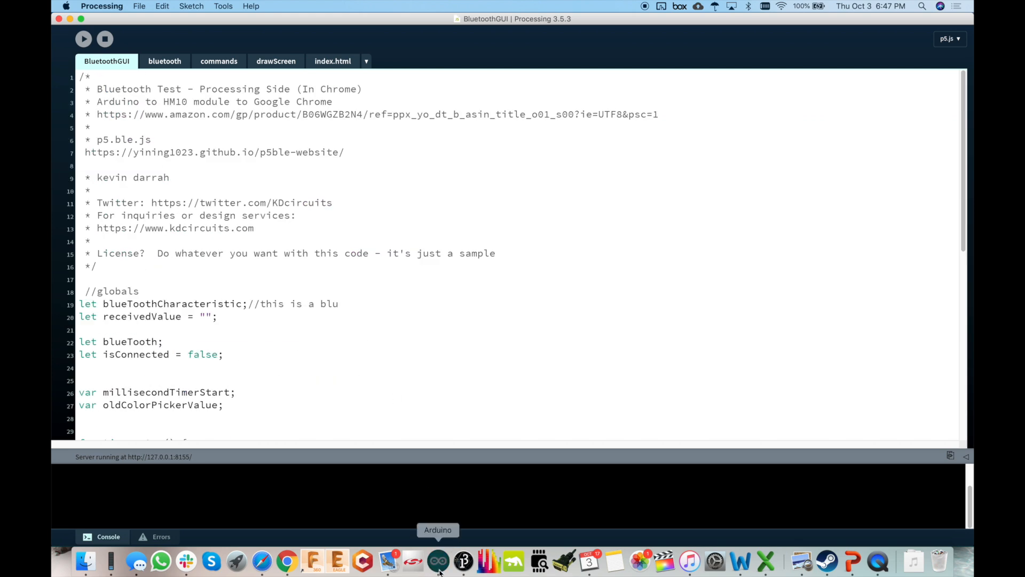
Step: Switch to the Arduino IDE and scroll checkBluetooth() through its LED OFF and LED Color# handling
click(438, 561)
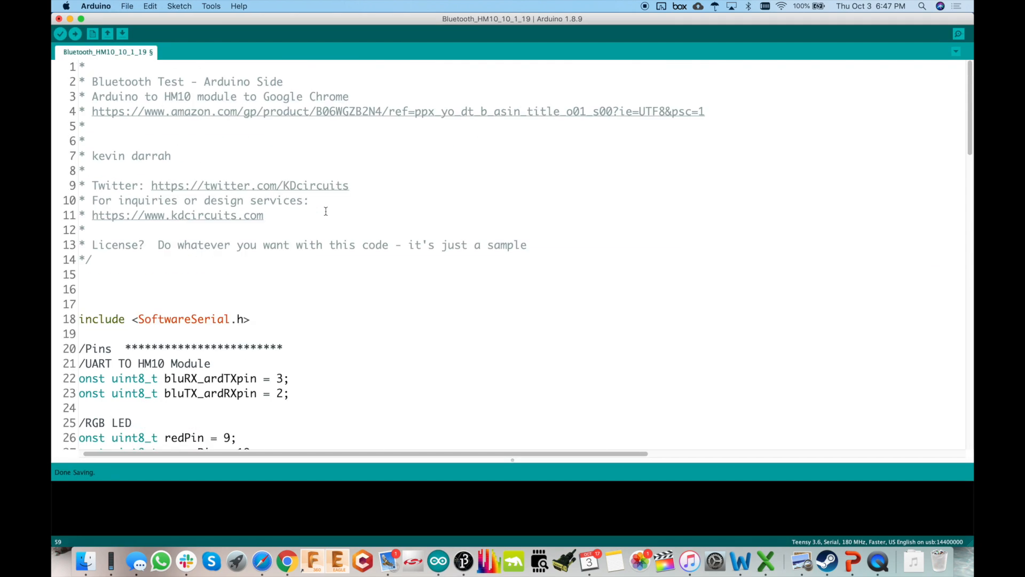
scroll(down, 3)
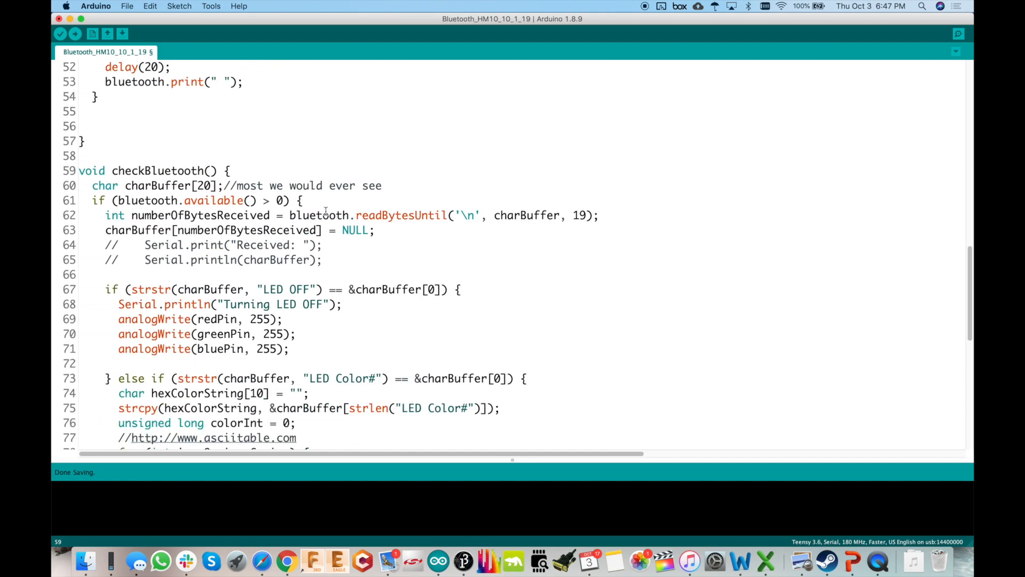
scroll(down, 3)
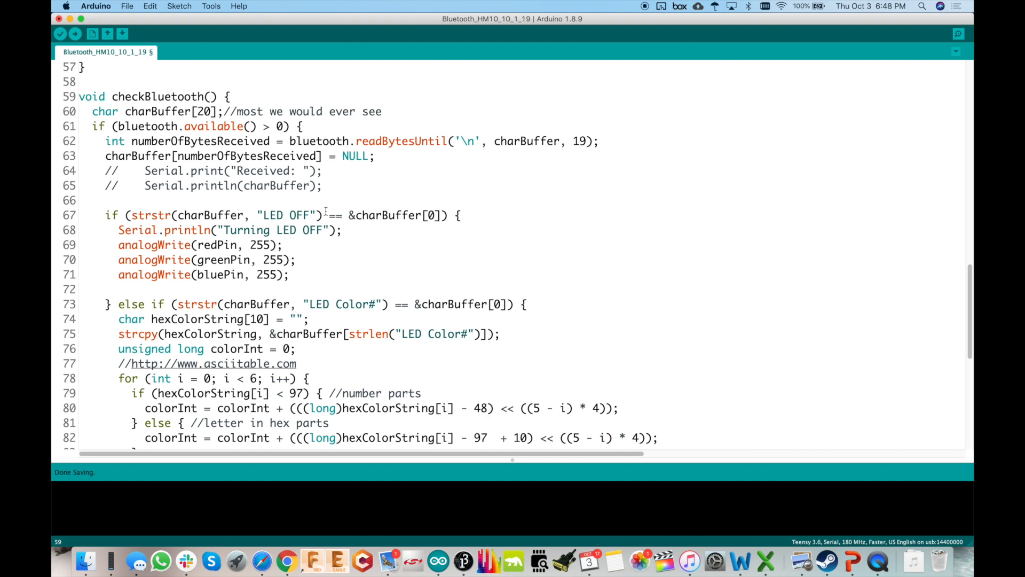
mouse_move(493, 320)
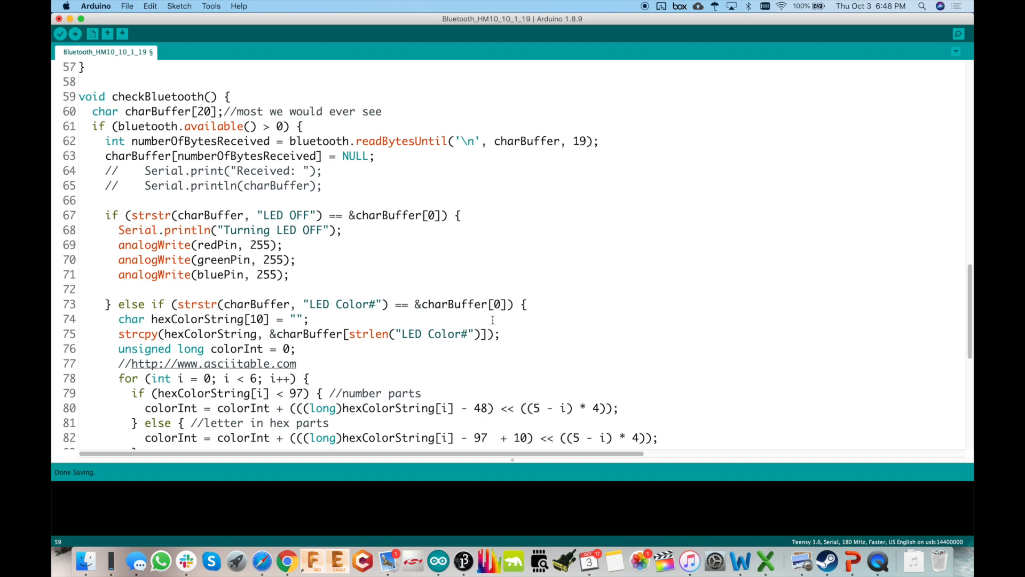
scroll(down, 3)
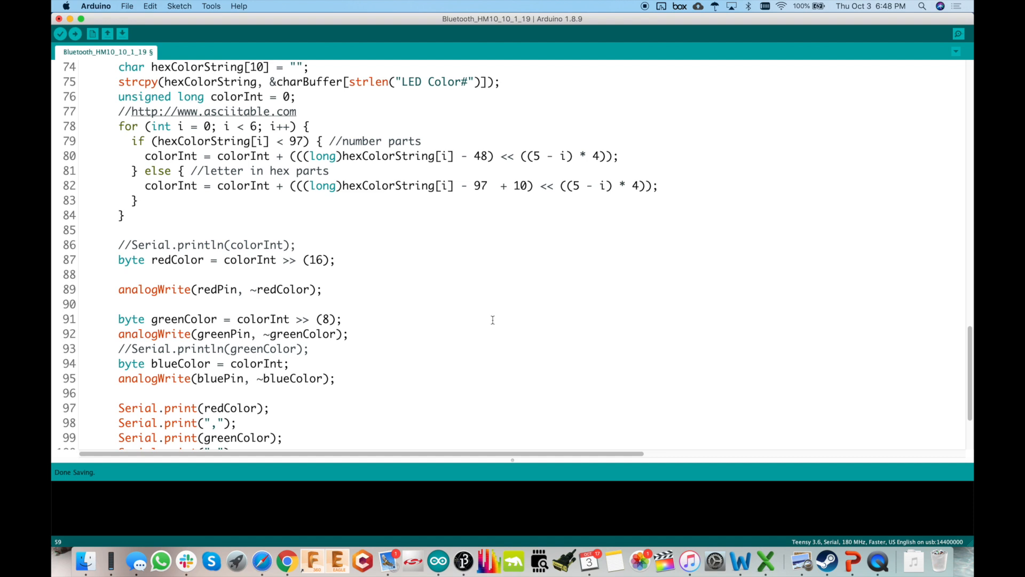
scroll(down, 3)
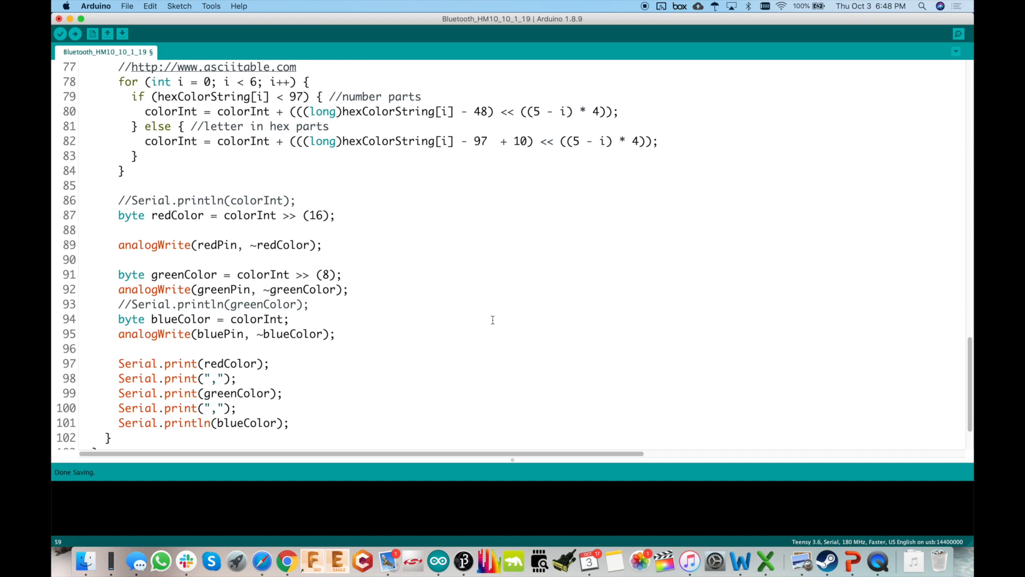